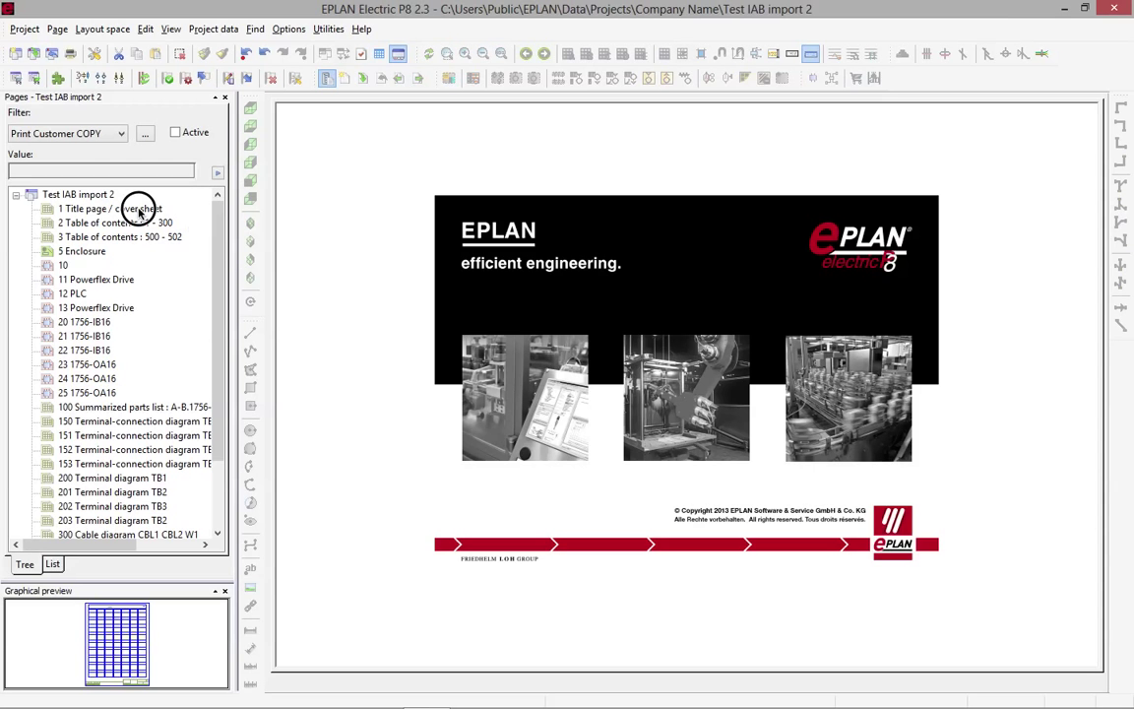
# Step: Open the cover sheet and table of contents pages, then bring up Options > Settings
pyautogui.doubleClick(103, 209)
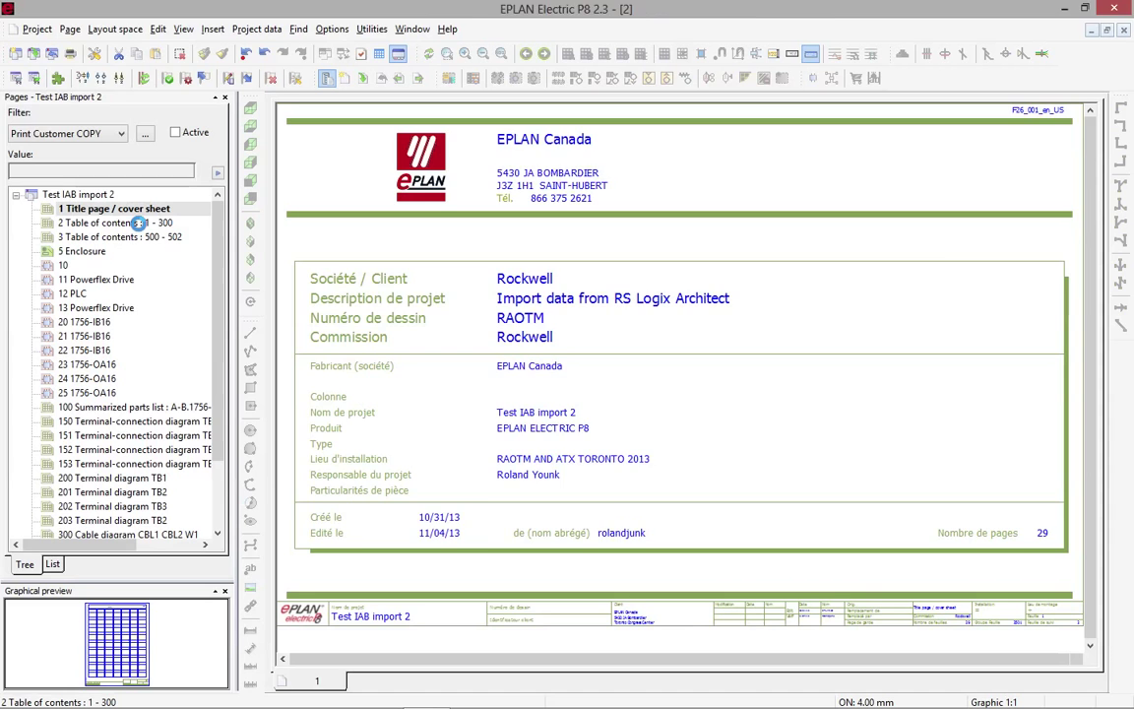
pyautogui.doubleClick(110, 222)
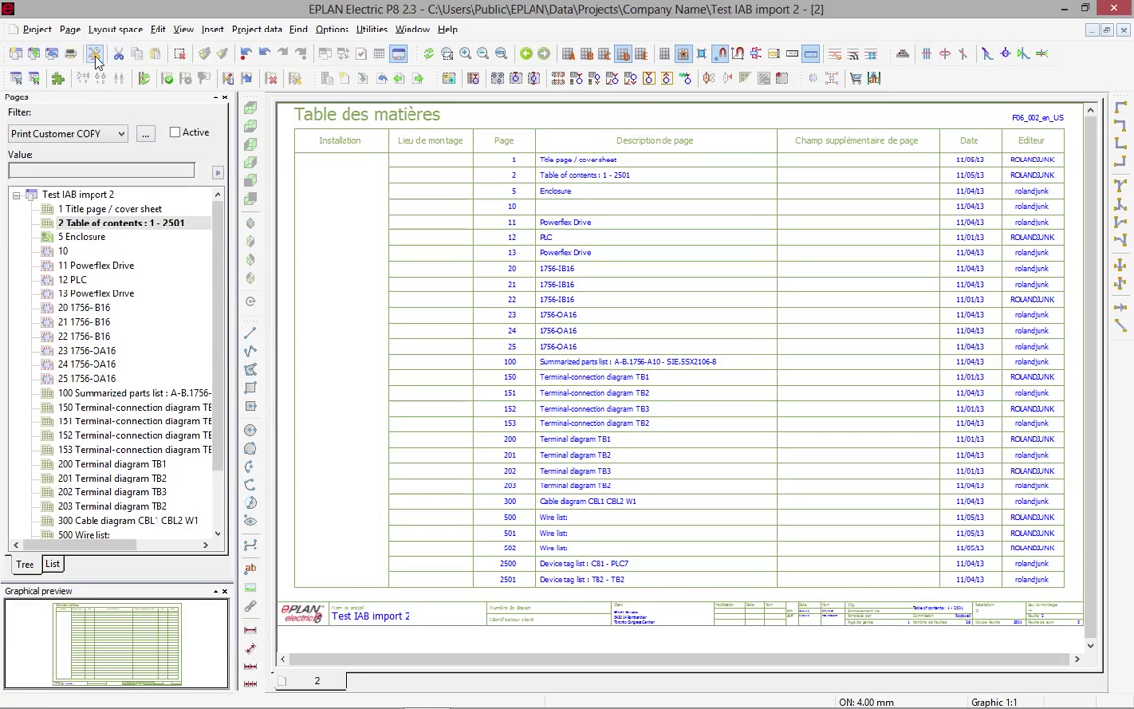
pyautogui.click(94, 53)
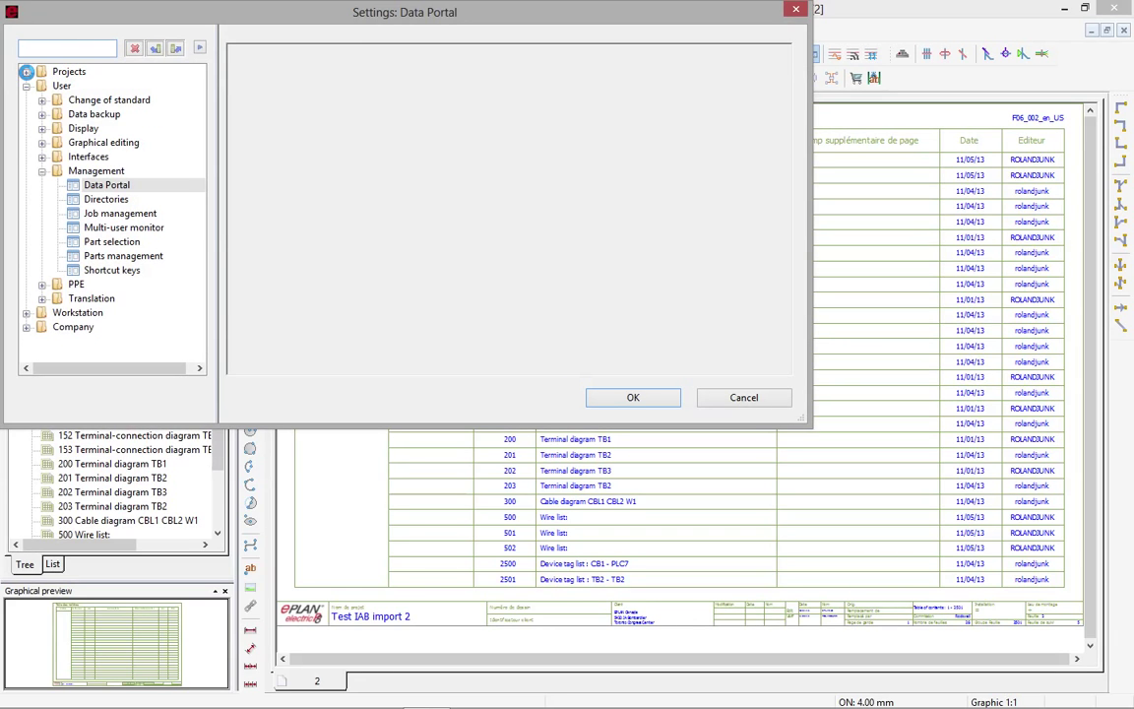
# Step: Navigate to the Test IAB import 2 project's Management > Pages settings
pyautogui.click(106, 185)
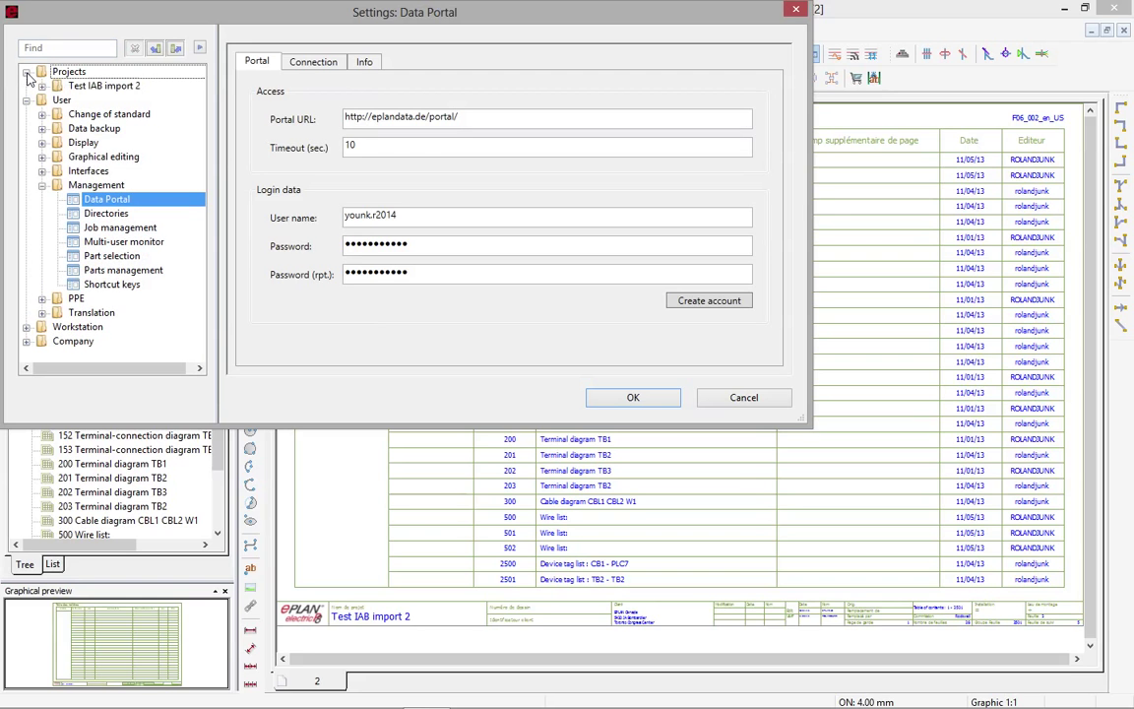
pyautogui.click(102, 87)
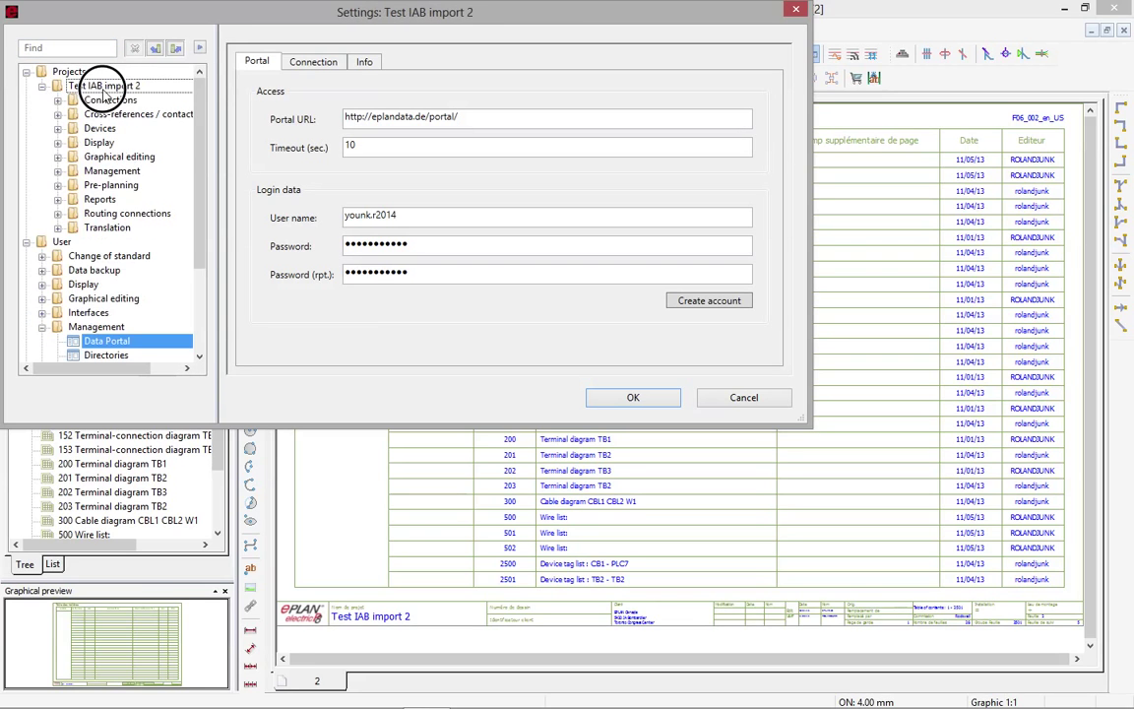
pyautogui.click(111, 170)
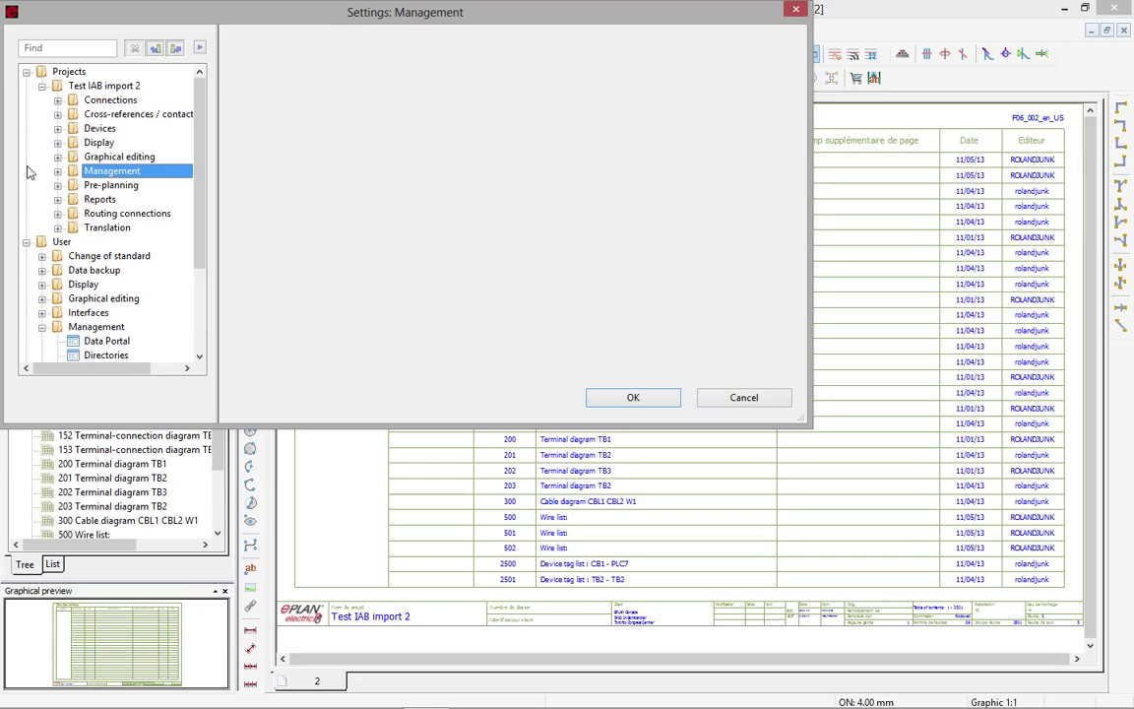
pyautogui.click(59, 170)
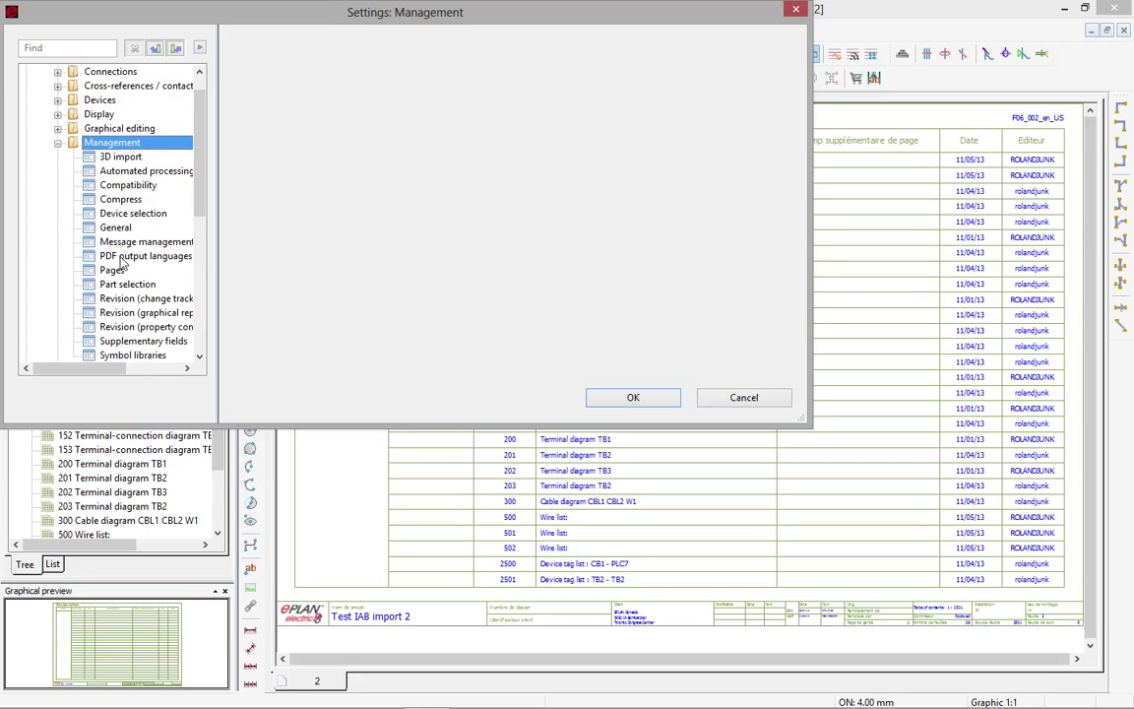
pyautogui.click(112, 270)
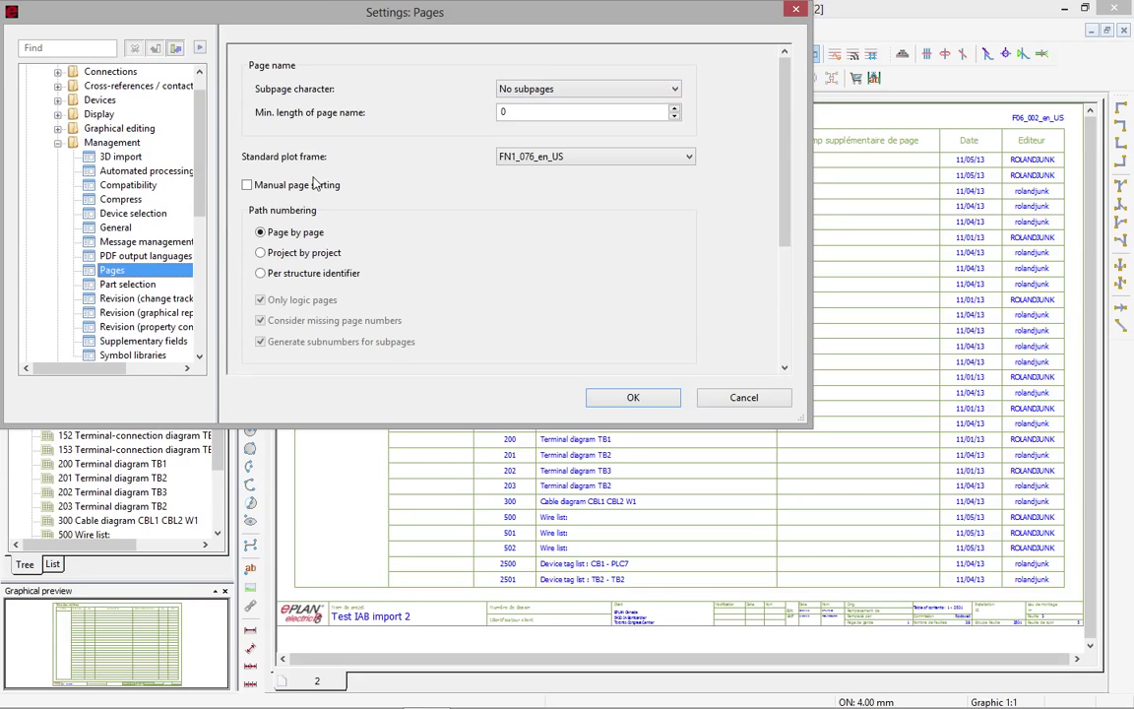
# Step: Keep FN1_076_en_US as the standard plot frame and confirm the settings
pyautogui.click(685, 157)
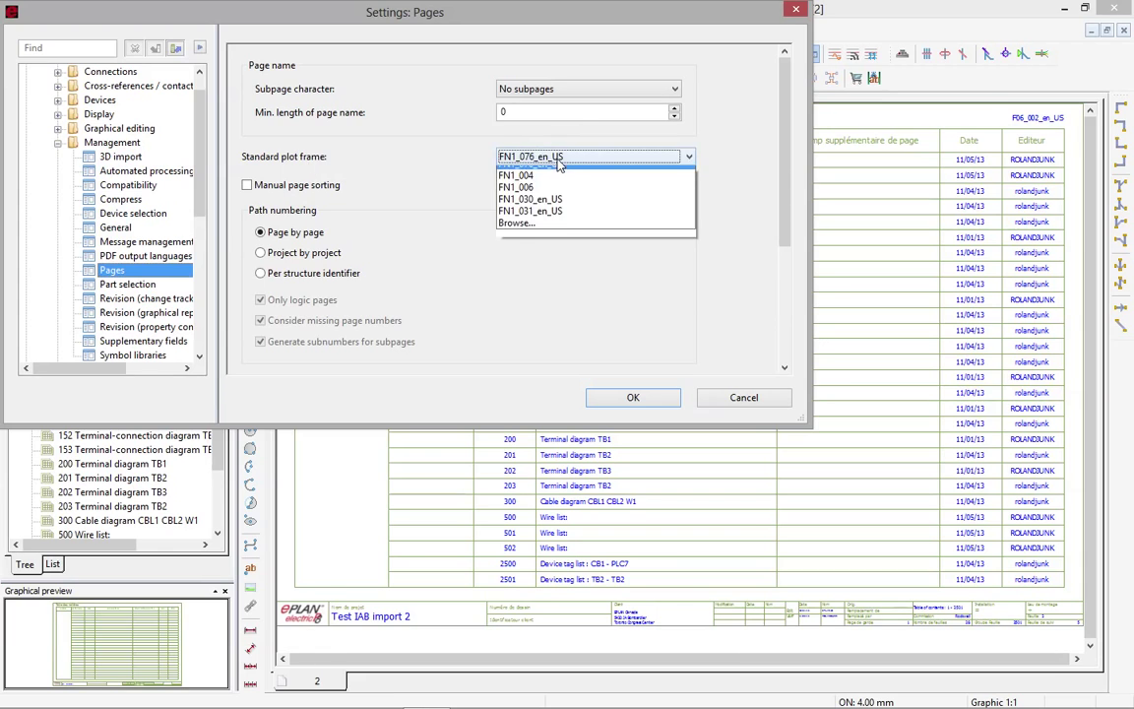
pyautogui.click(551, 166)
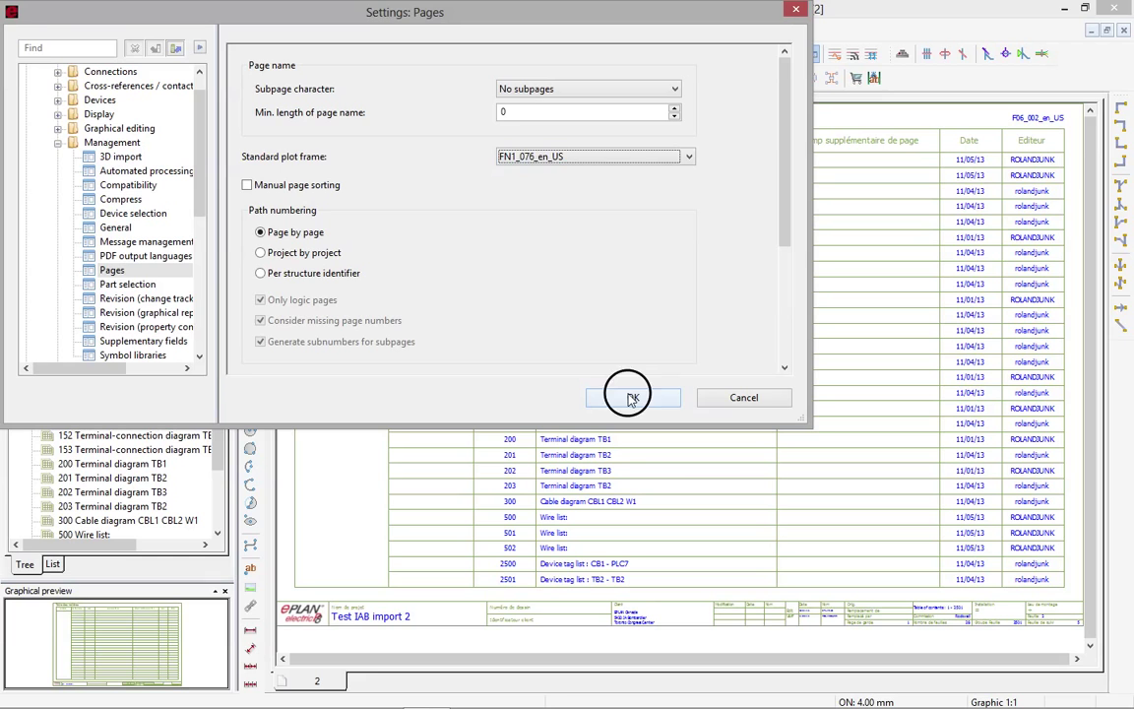
pyautogui.click(634, 398)
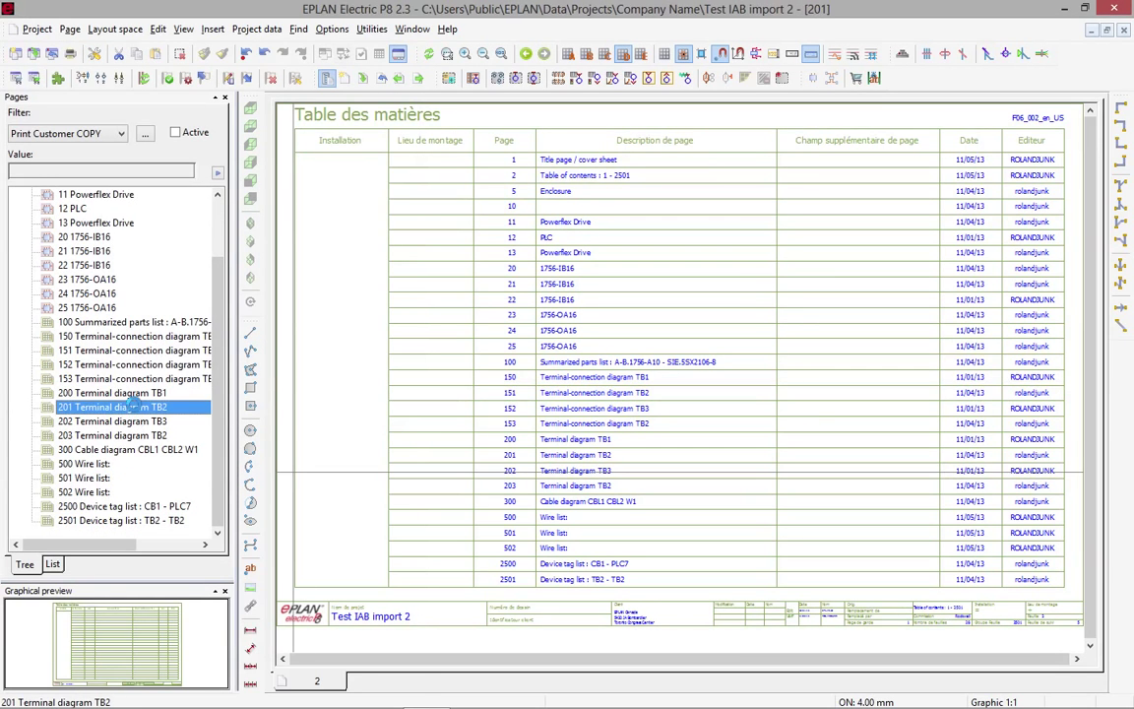
# Step: Open page 201 Terminal diagram TB2, then page 500 Wire list
pyautogui.doubleClick(110, 406)
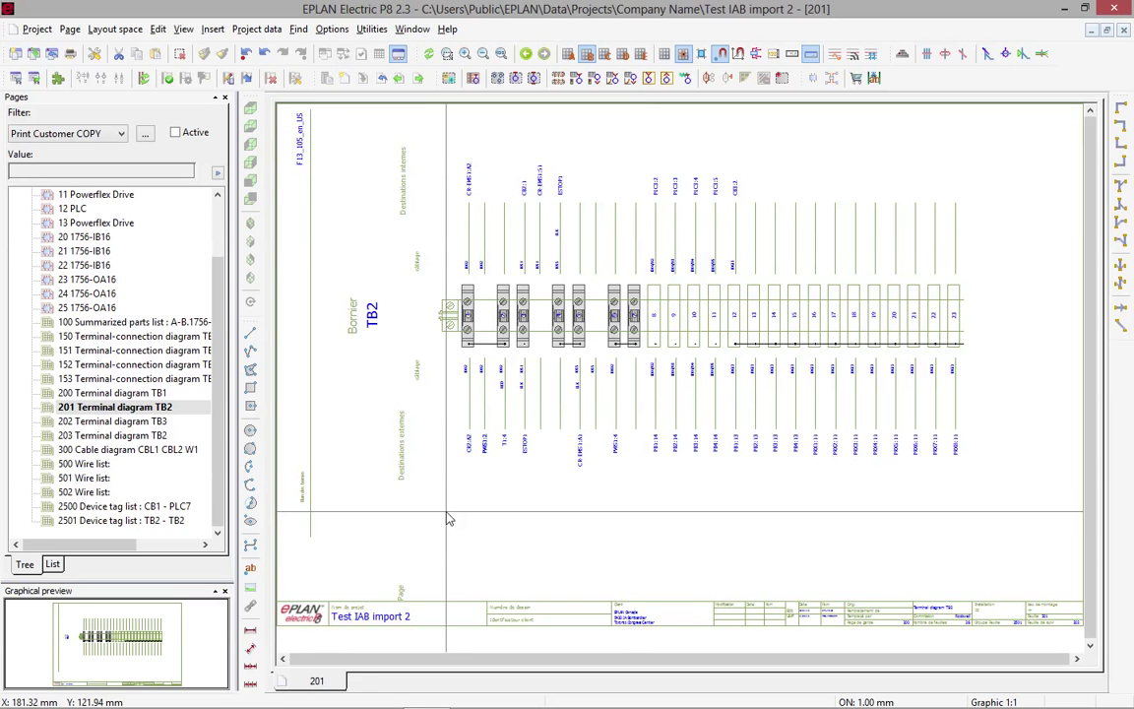
pyautogui.moveTo(134, 477)
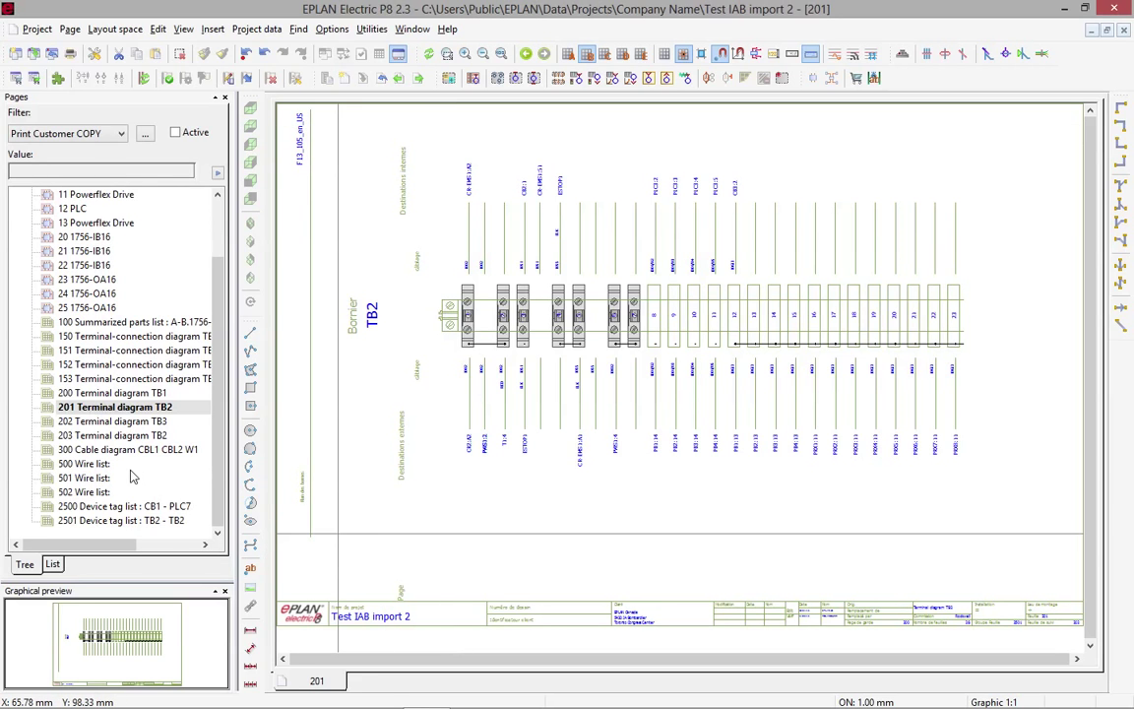
pyautogui.doubleClick(83, 462)
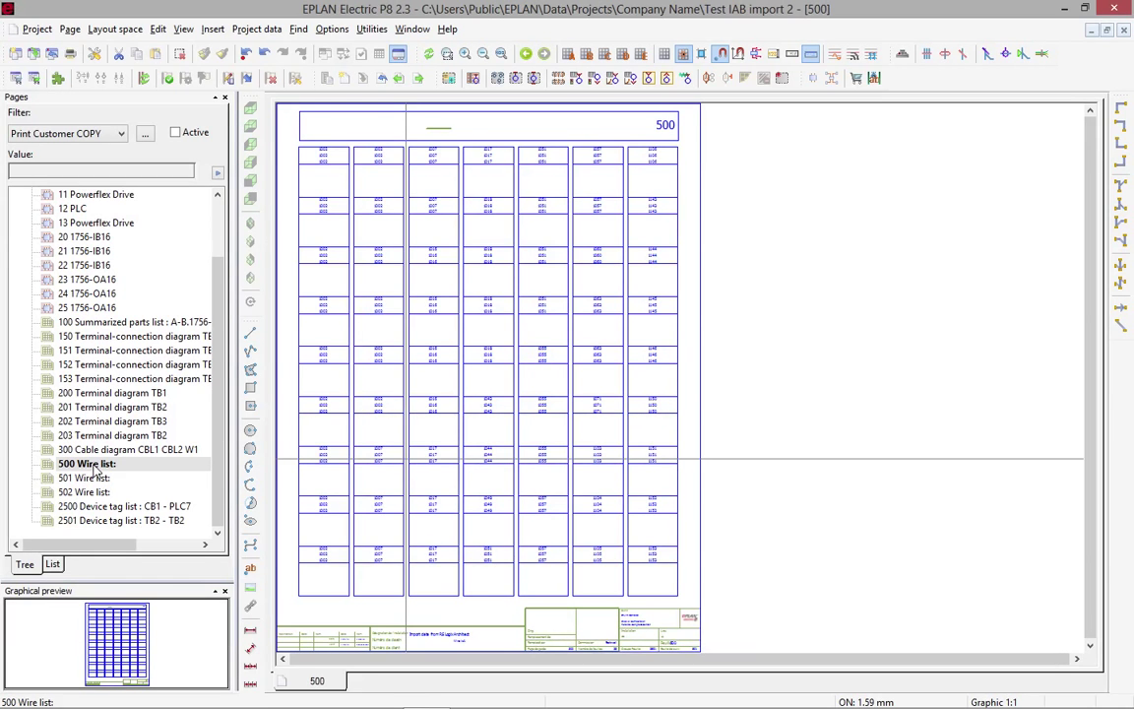
pyautogui.moveTo(819, 425)
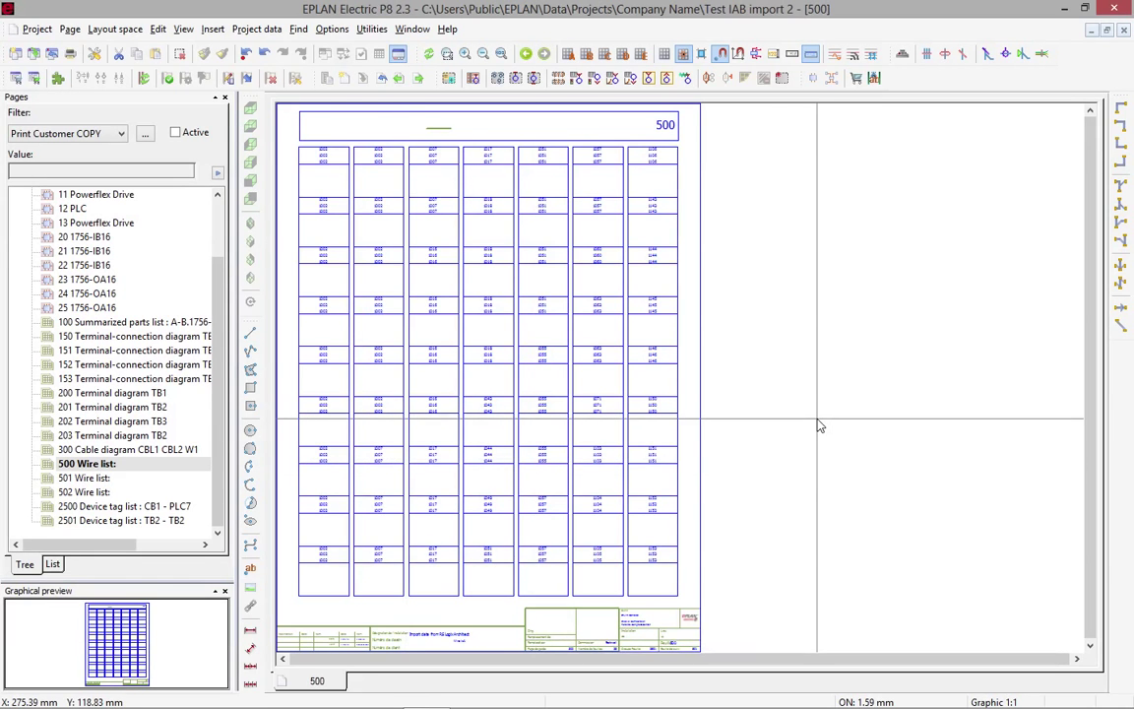
pyautogui.moveTo(771, 445)
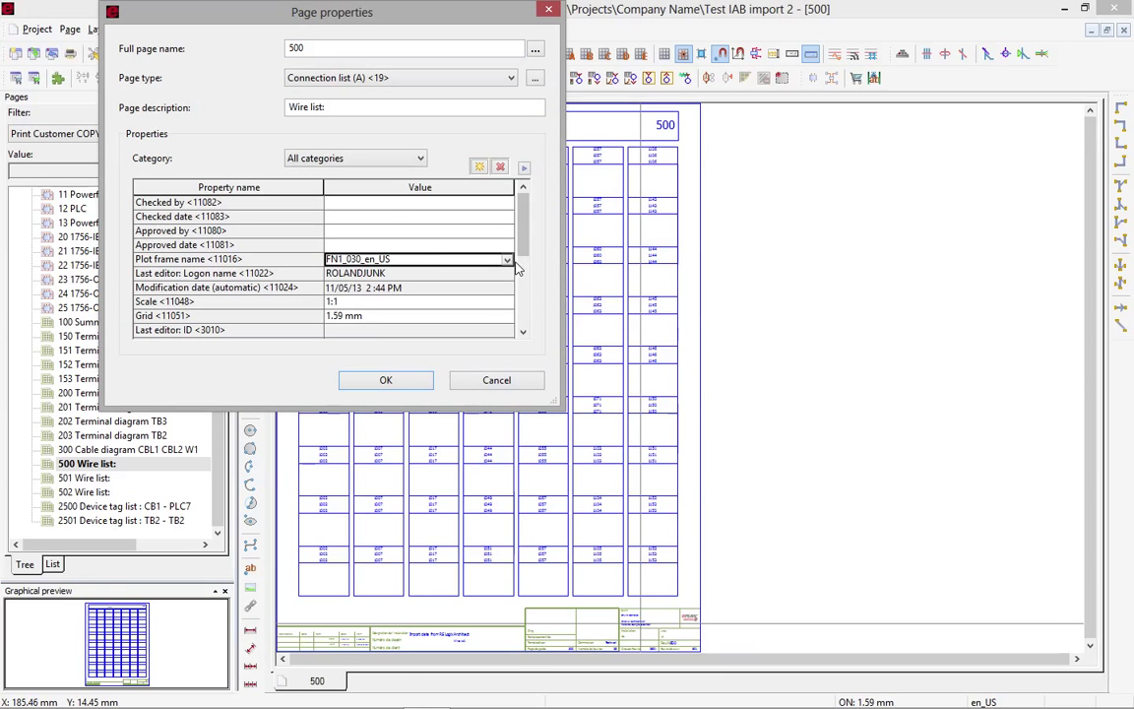
# Step: Browse plot frames for page 500, look at FN1_030_en_US, then back out leaving the page unchanged
pyautogui.click(508, 260)
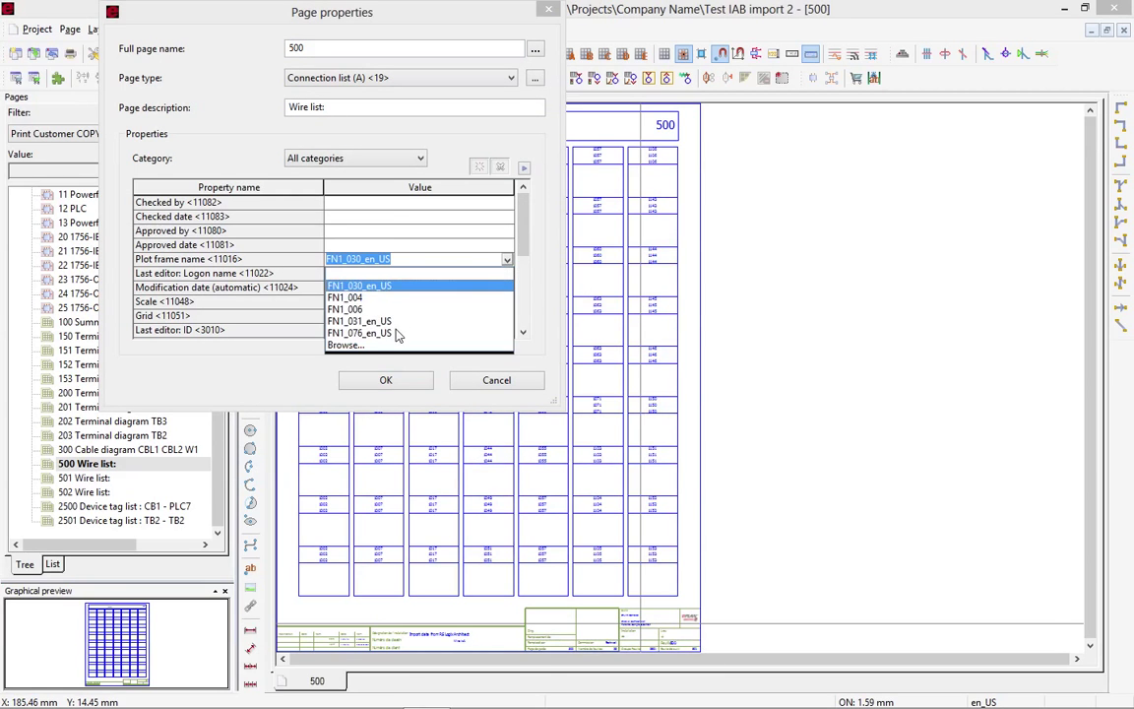
pyautogui.click(346, 345)
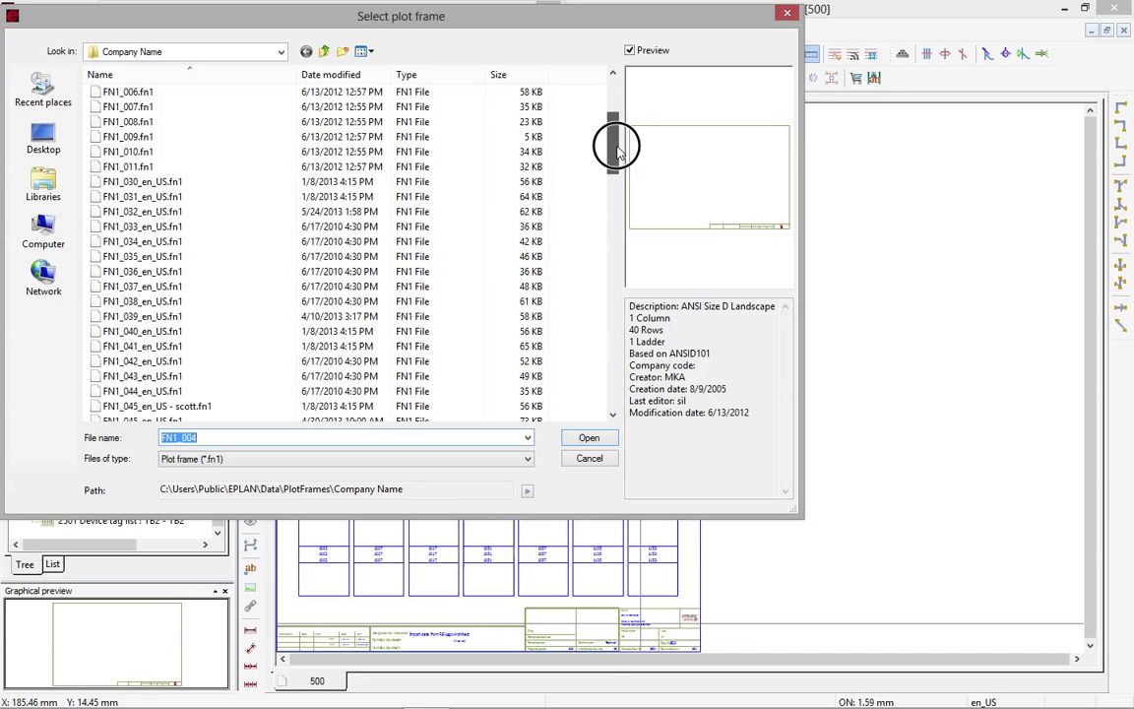
pyautogui.scroll(-3)
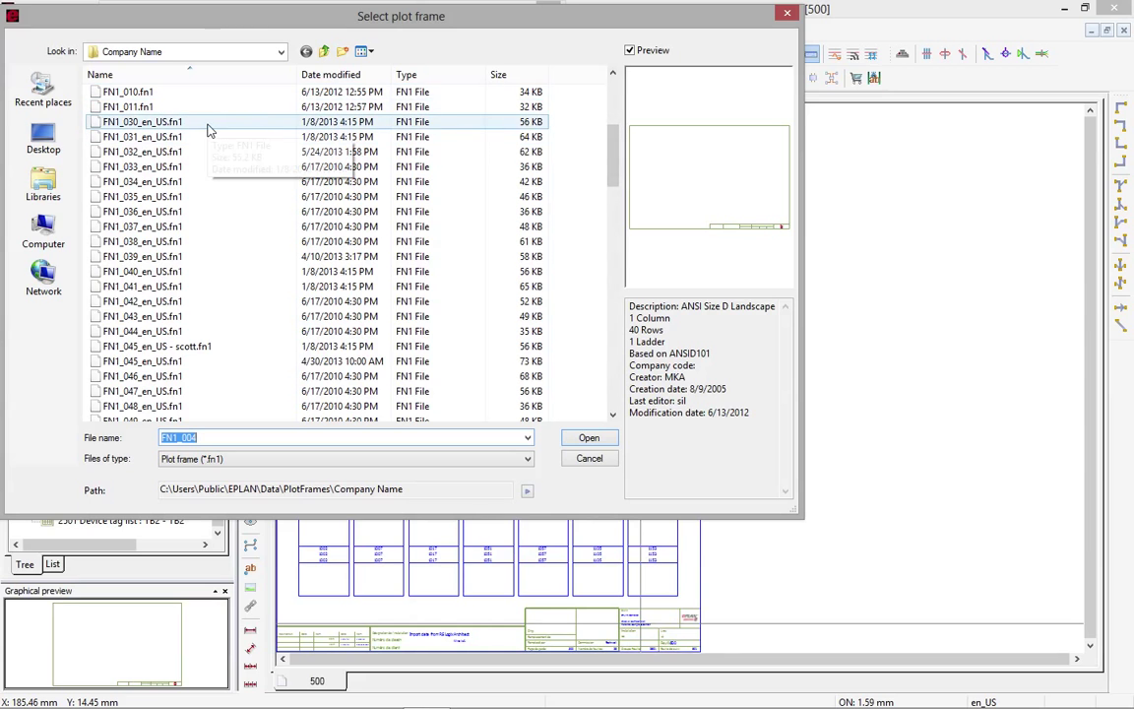
pyautogui.click(142, 122)
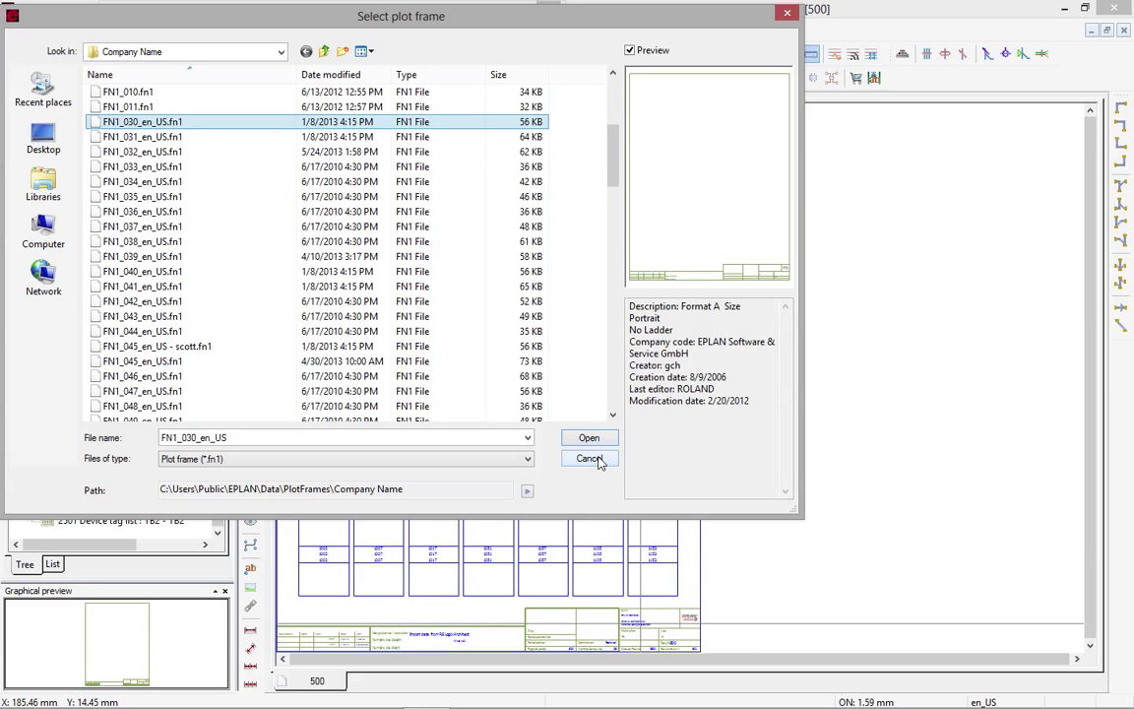
pyautogui.click(589, 437)
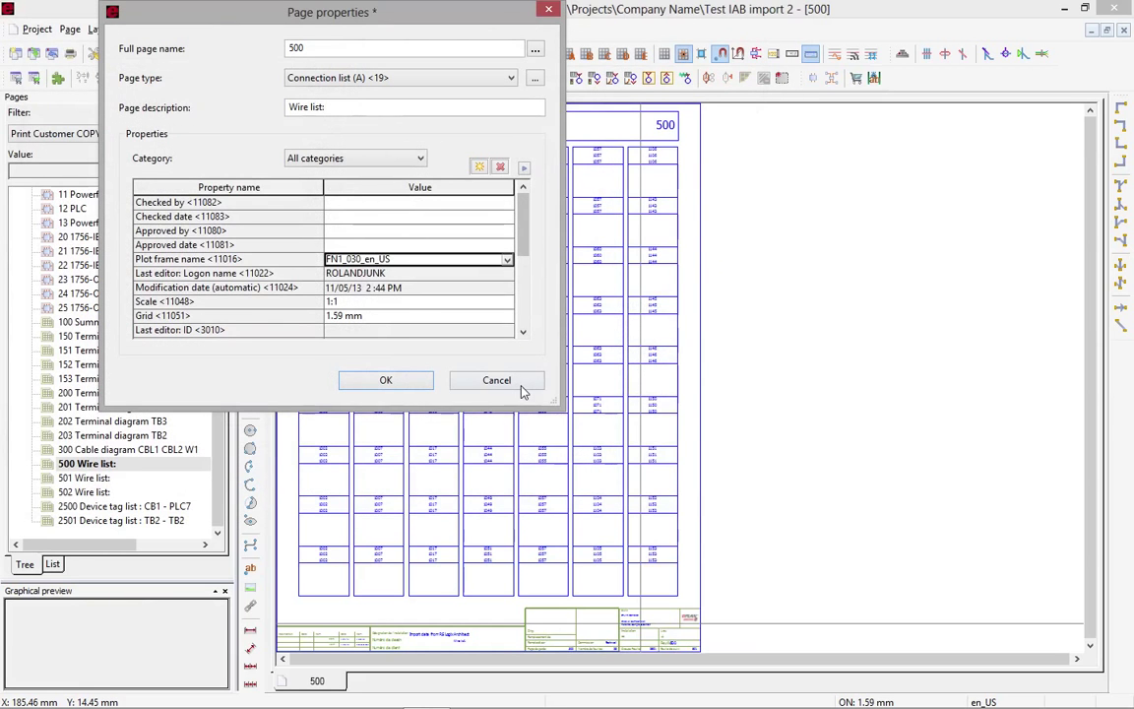
pyautogui.click(496, 380)
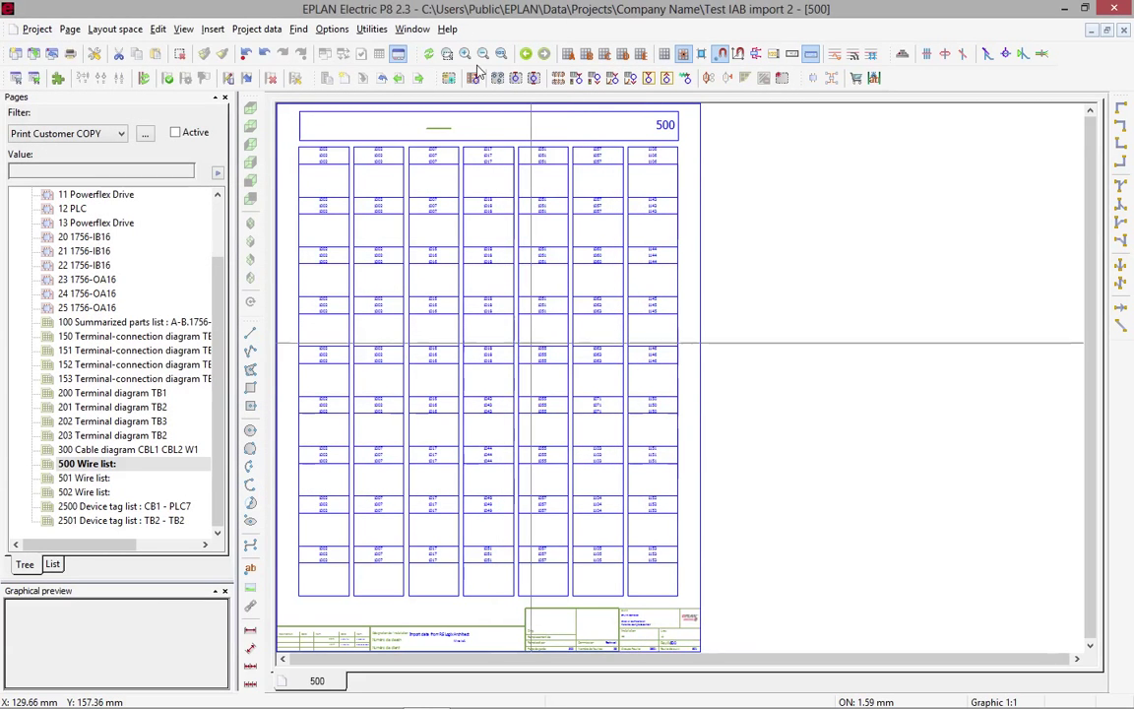
# Step: Open the BRADY LAT-4-747_en_US connection list (*.f27) form from master data
pyautogui.click(372, 29)
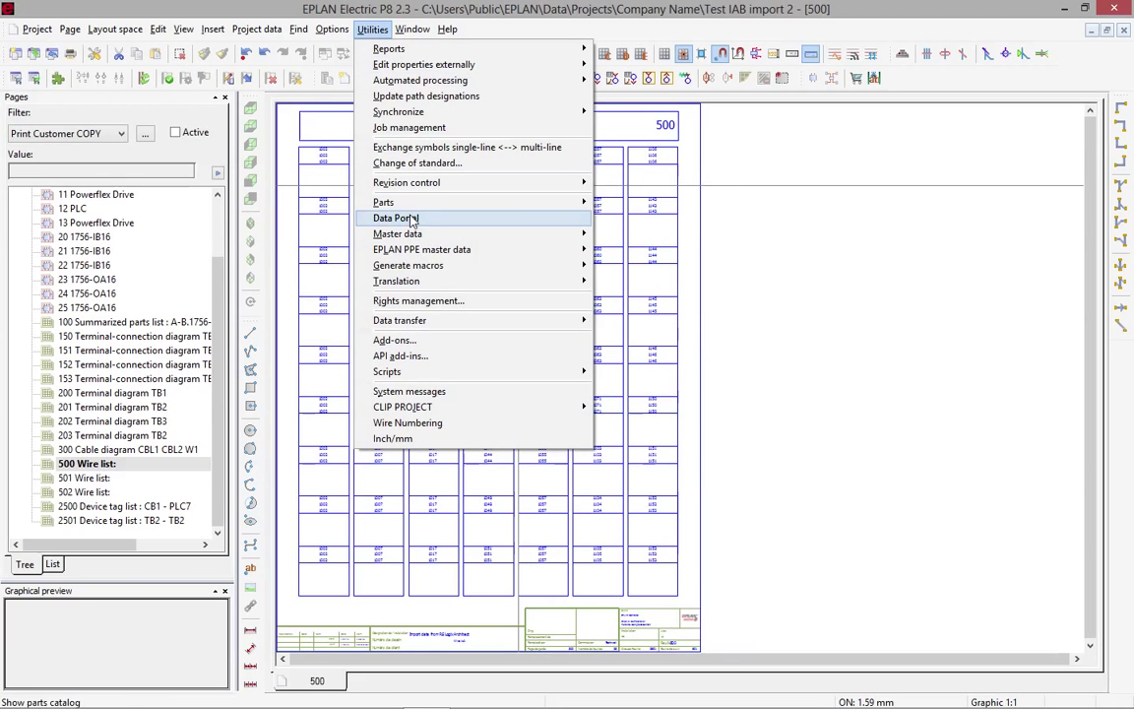
pyautogui.moveTo(398, 233)
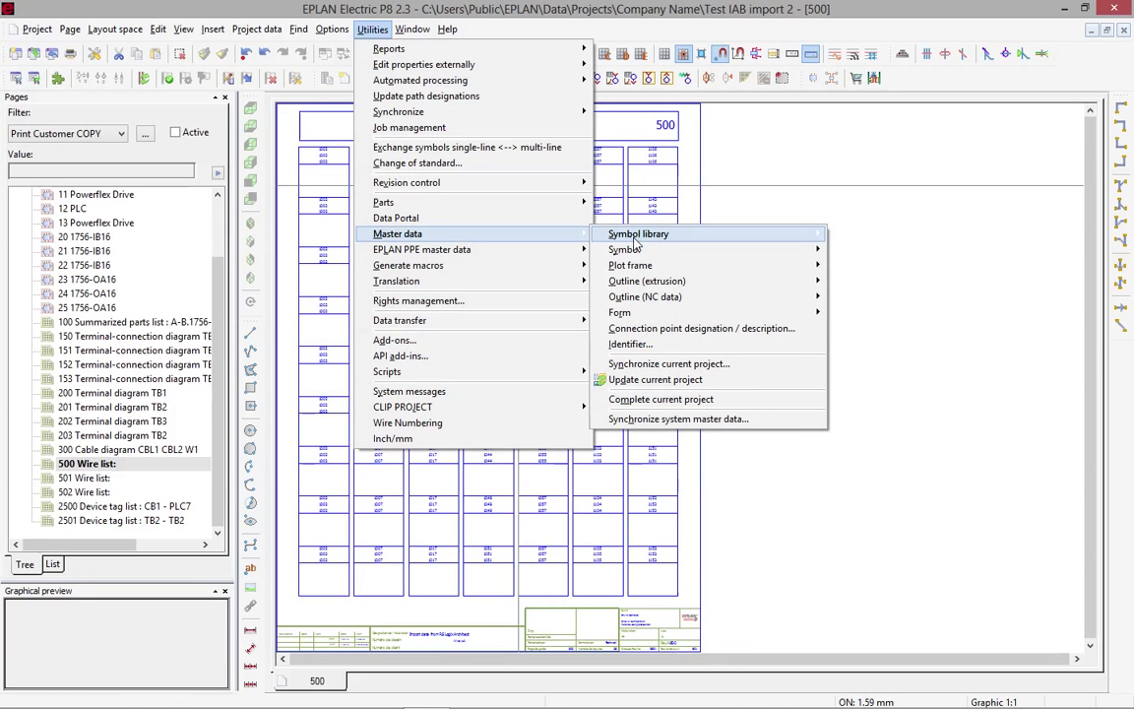
pyautogui.moveTo(618, 311)
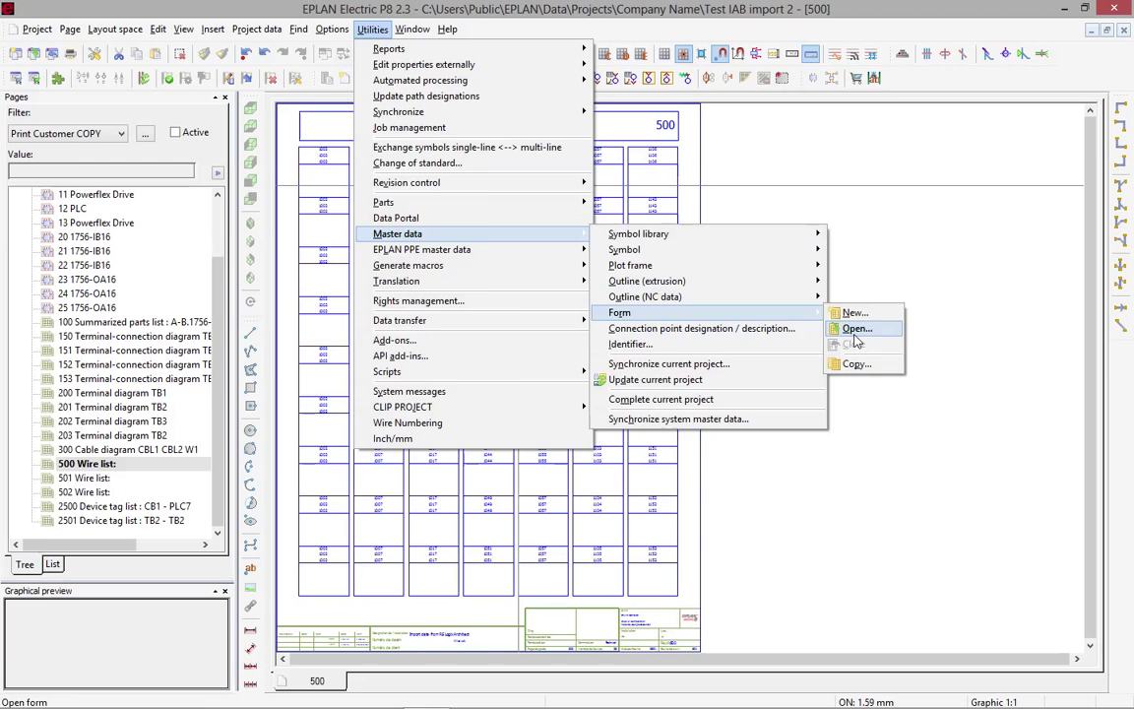
pyautogui.click(854, 327)
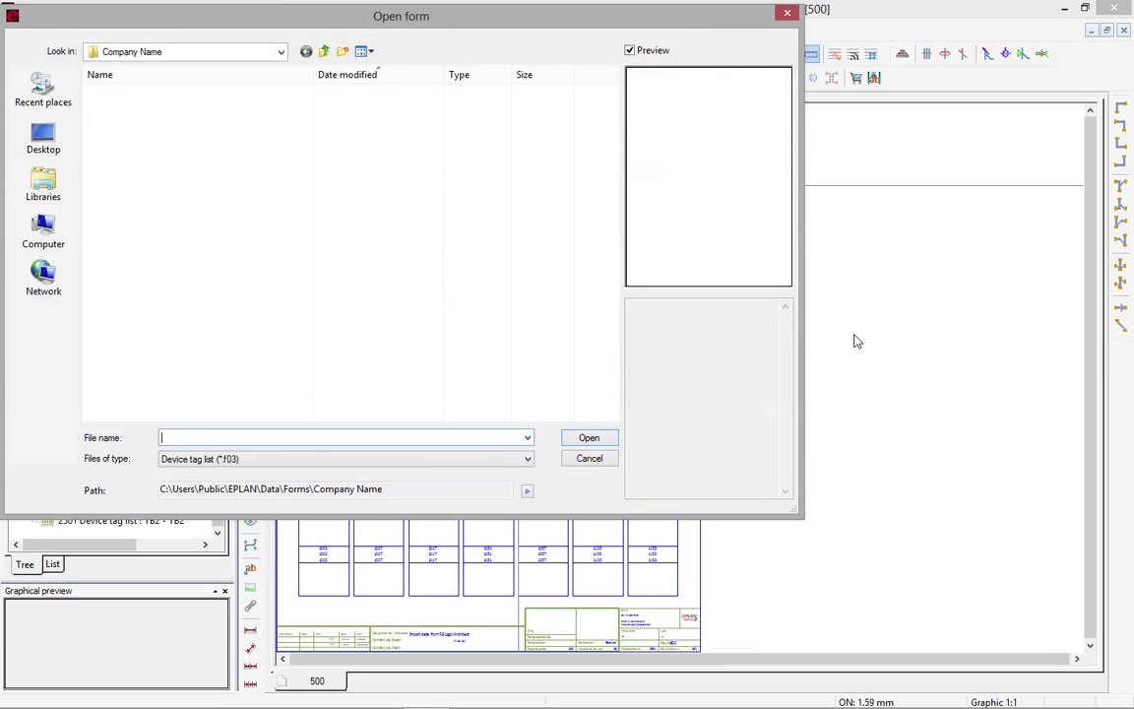
pyautogui.click(205, 406)
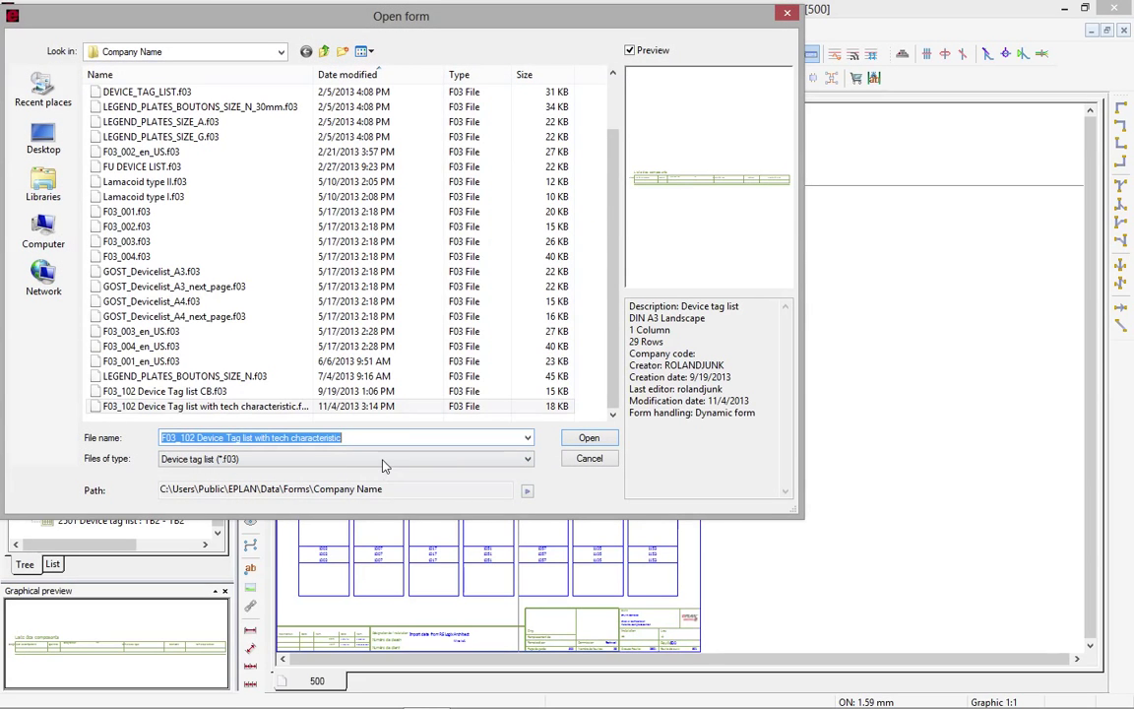
pyautogui.click(525, 458)
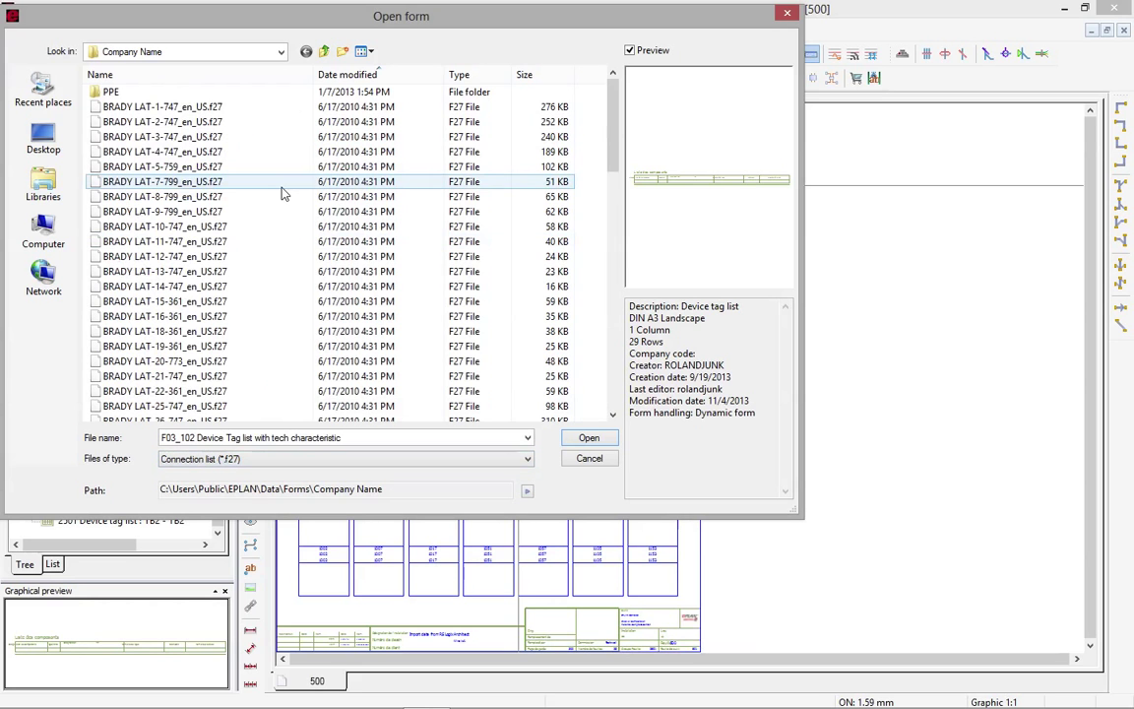
pyautogui.click(165, 227)
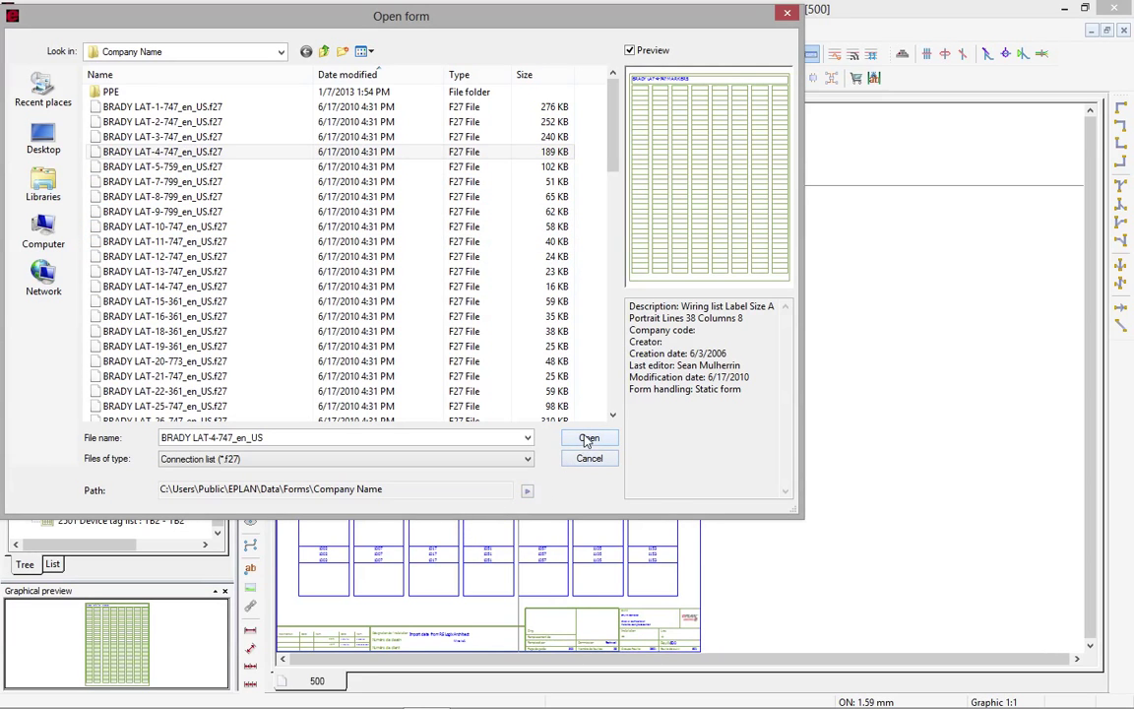
pyautogui.click(589, 437)
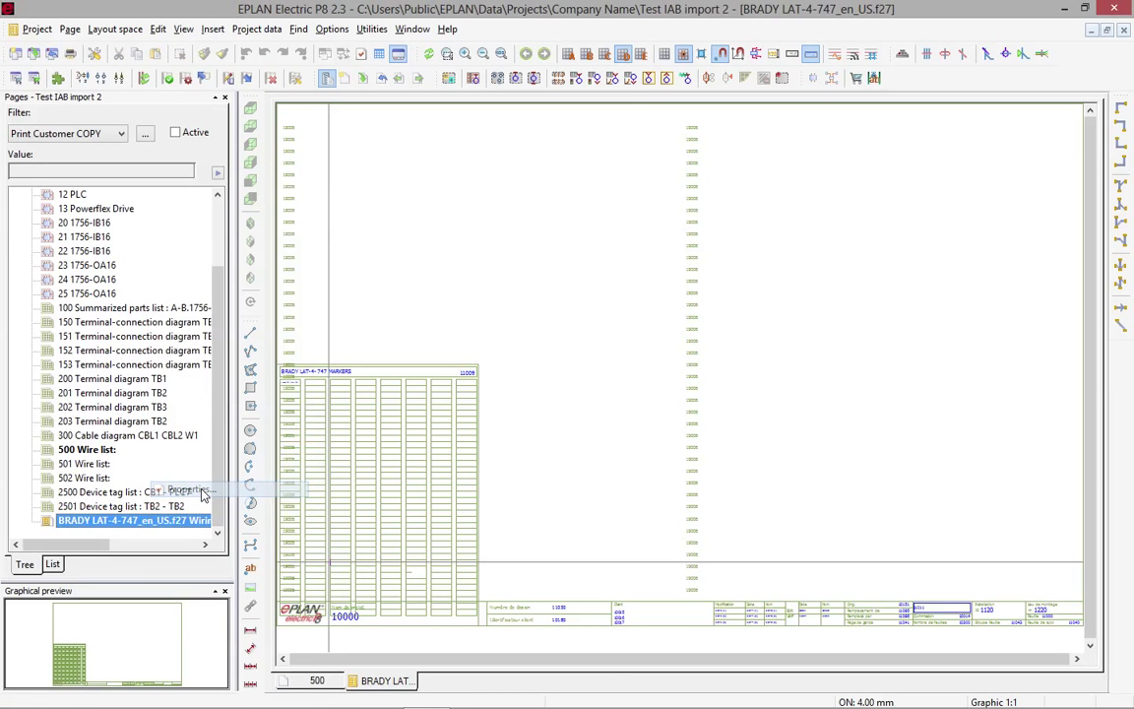
# Step: Set the form's 'Plot frame to edit form' to FN1_030_en_US and fit the form in view
pyautogui.click(187, 488)
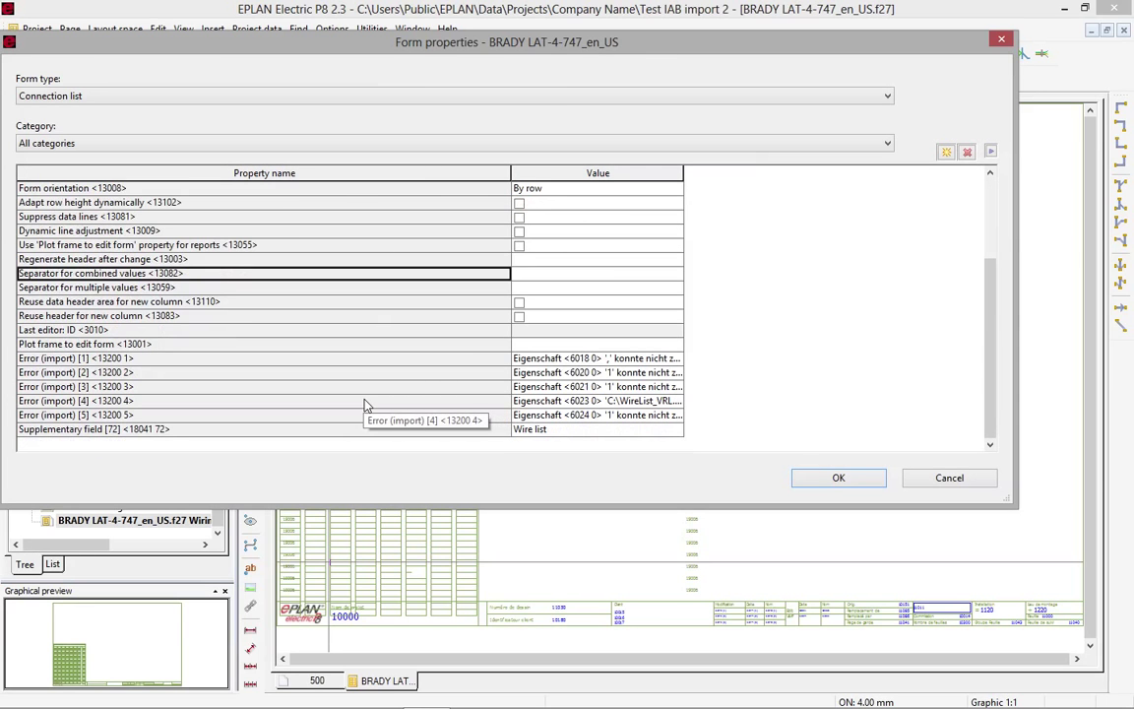
pyautogui.moveTo(277, 351)
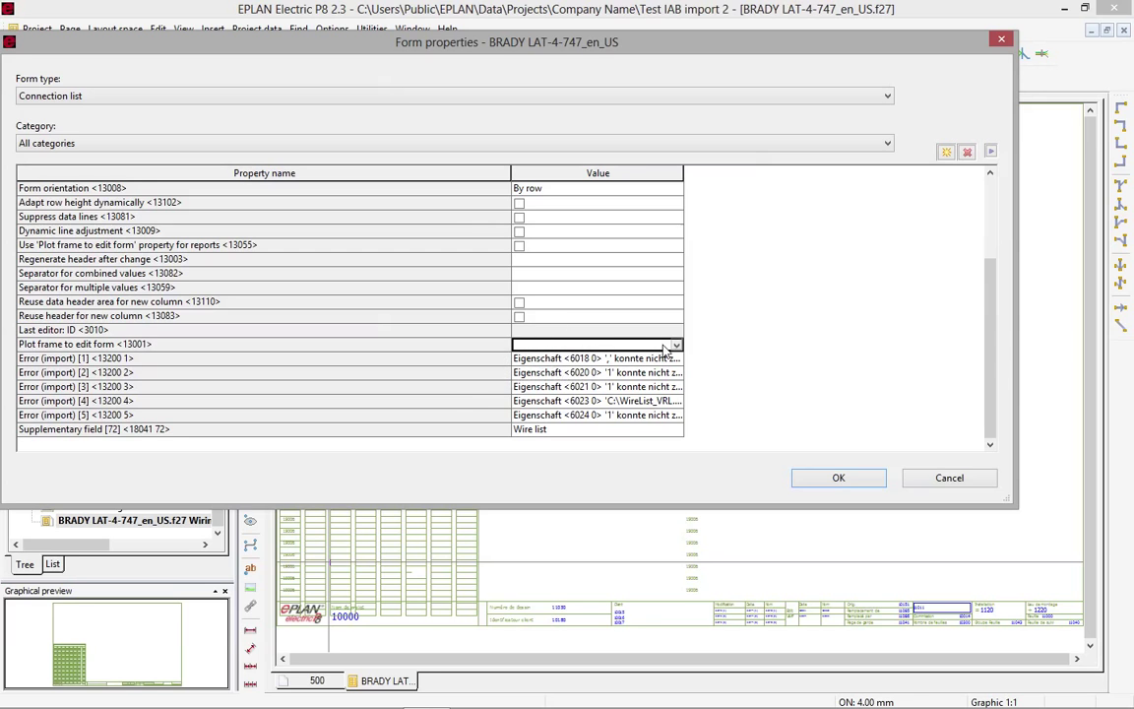
pyautogui.click(676, 345)
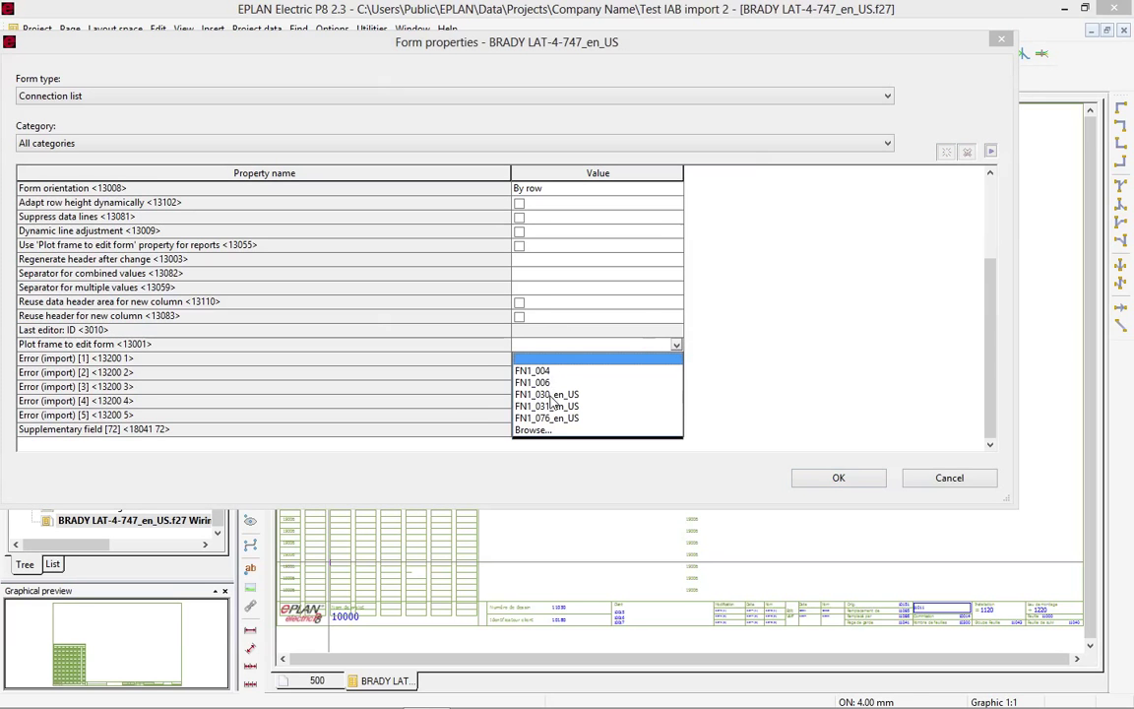
pyautogui.click(545, 394)
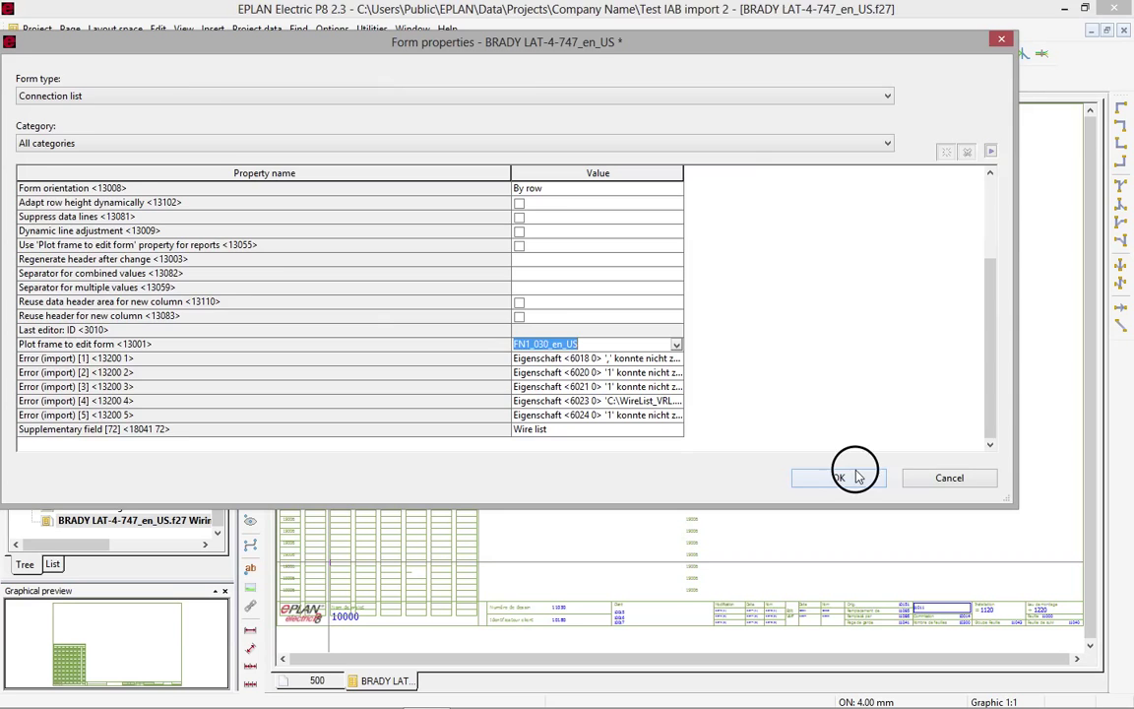
pyautogui.click(838, 479)
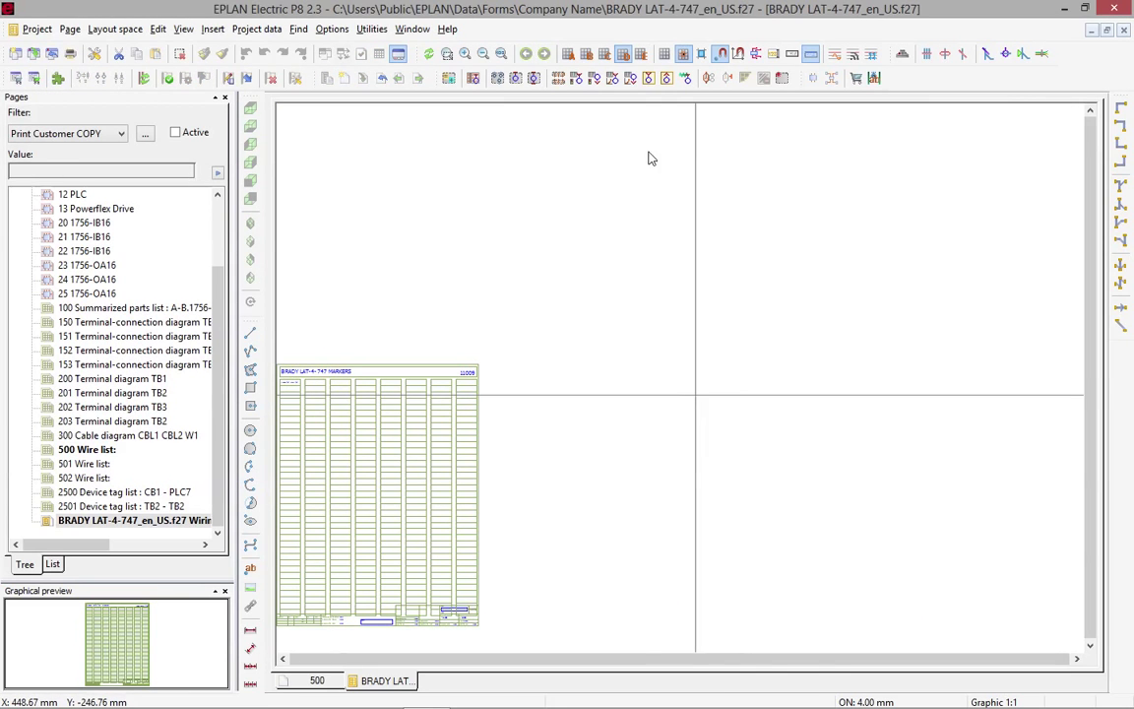
pyautogui.click(500, 56)
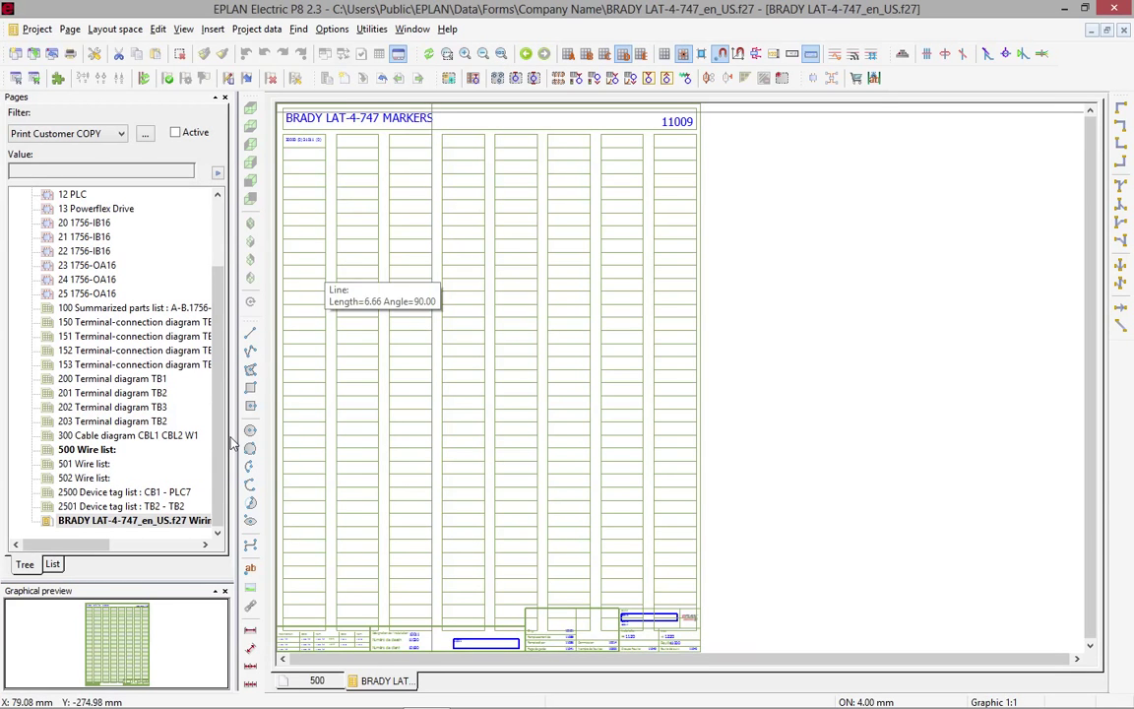
# Step: Enable 'Use Plot frame to edit form property for reports' in the form properties
pyautogui.rightClick(134, 520)
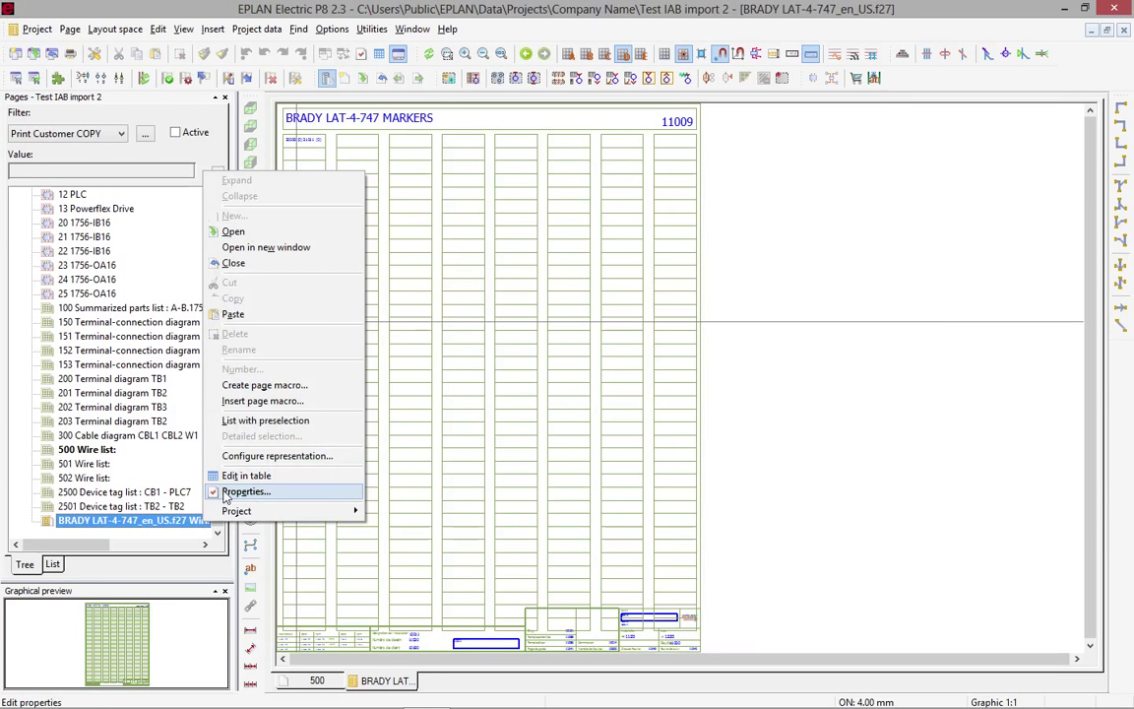
pyautogui.click(244, 492)
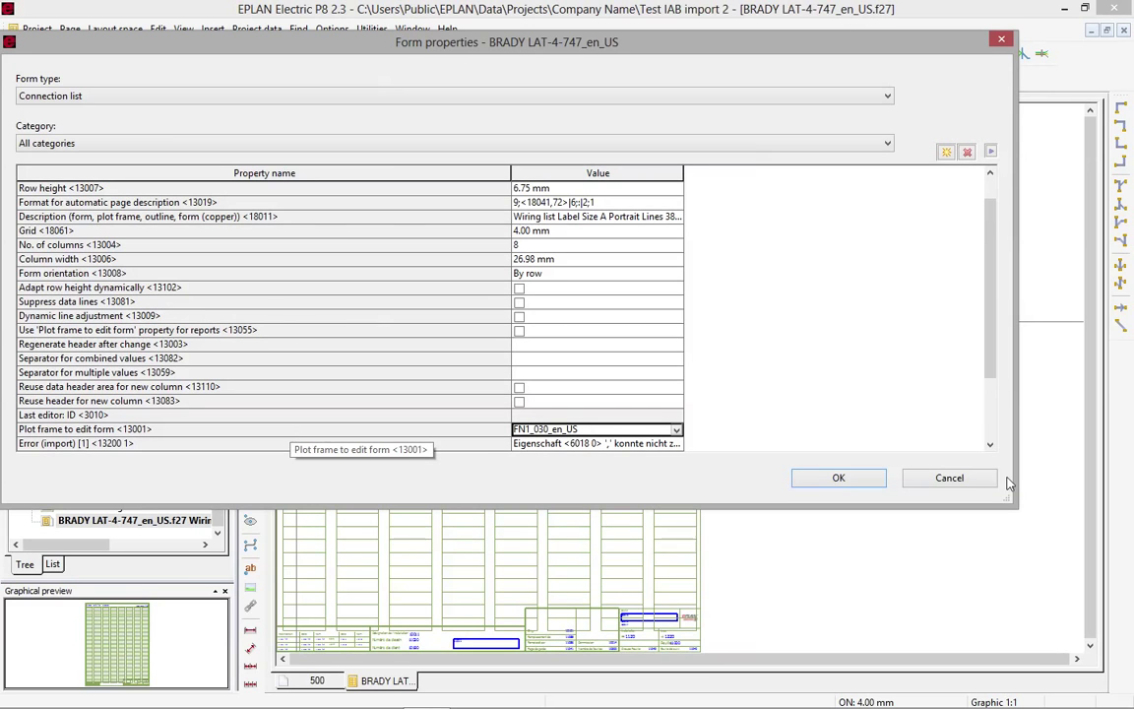
pyautogui.moveTo(894, 413)
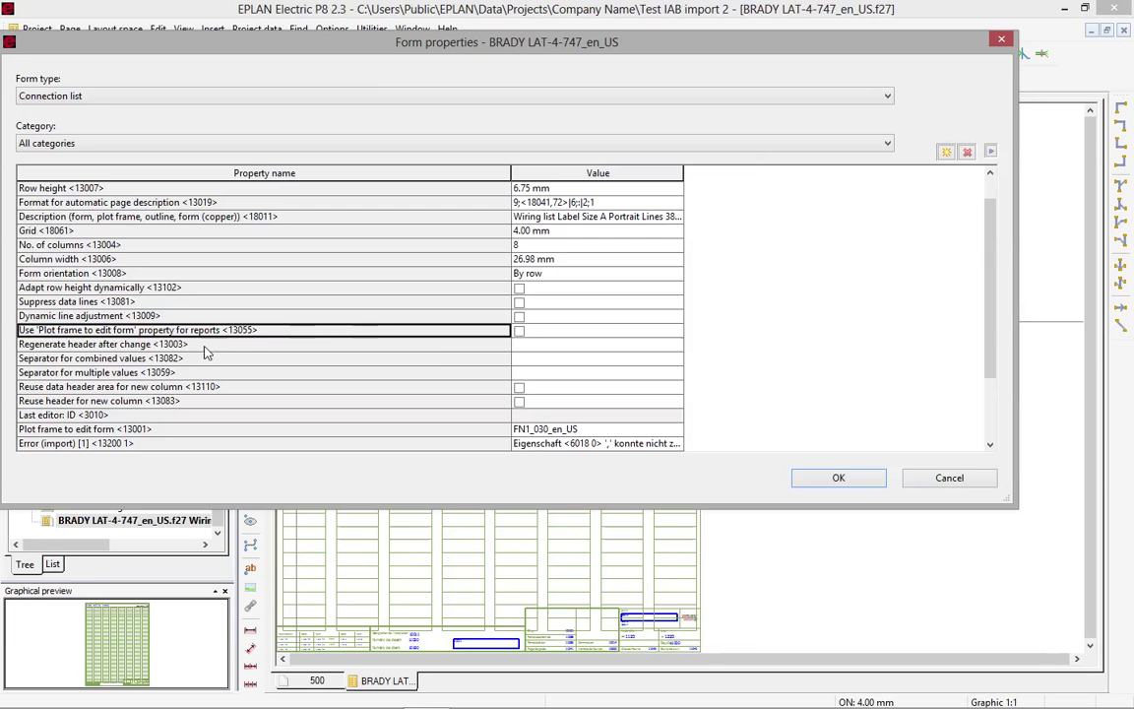
pyautogui.click(520, 331)
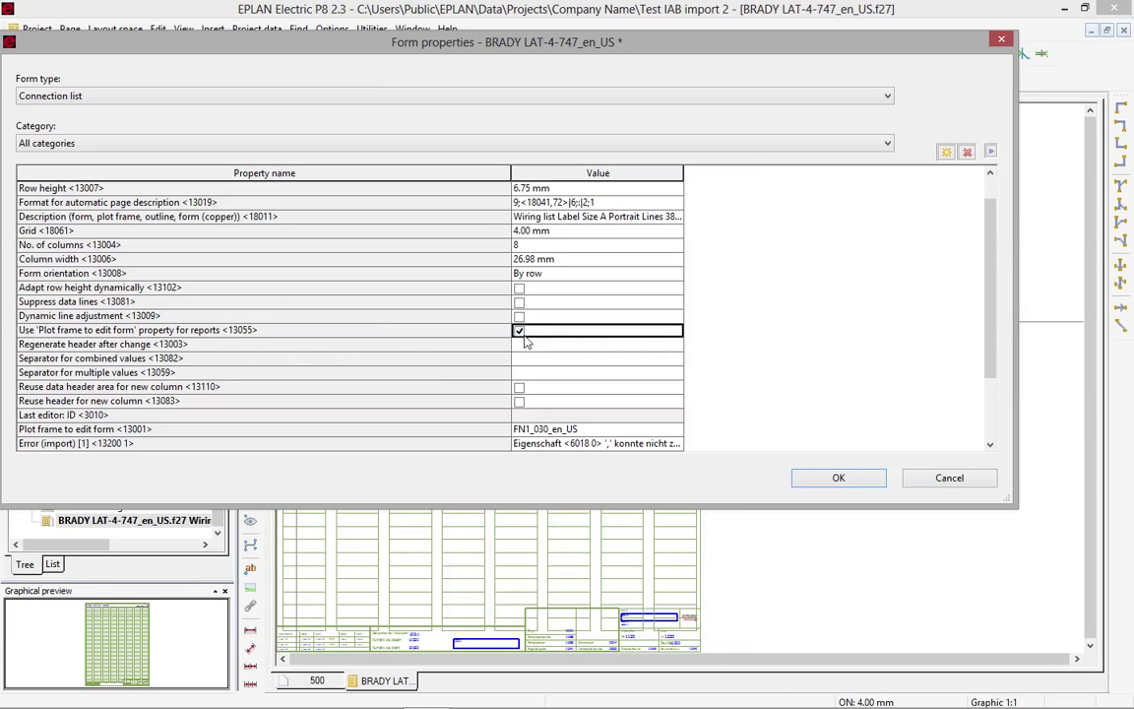
pyautogui.click(839, 479)
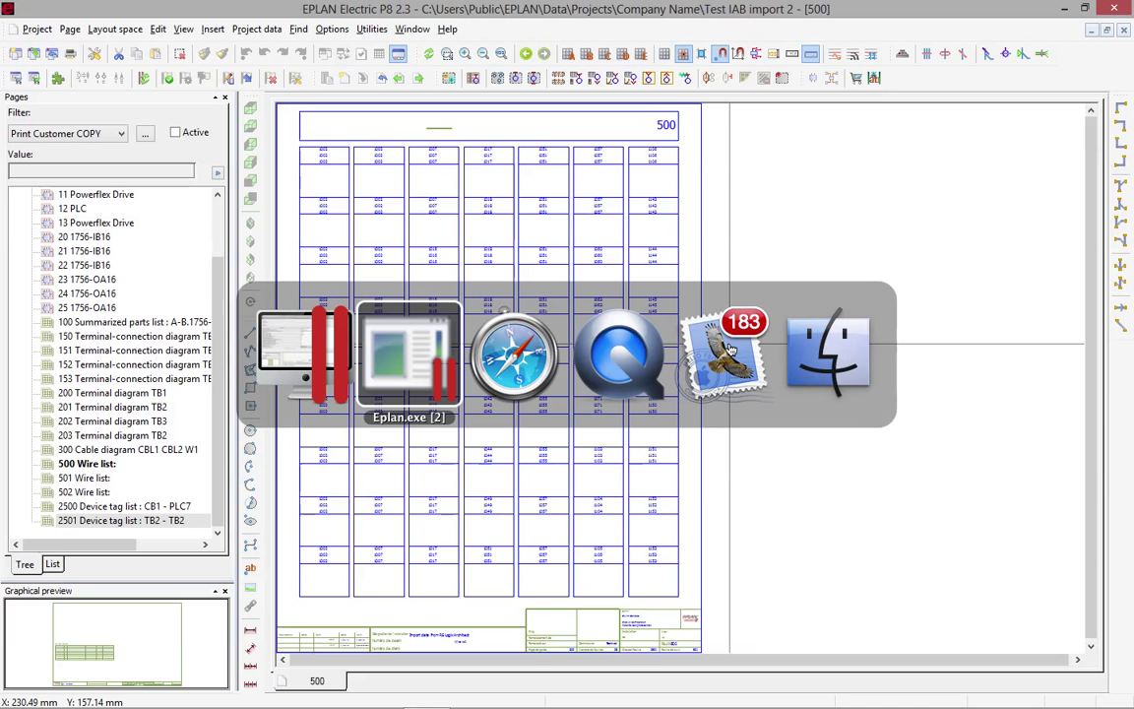
pyautogui.moveTo(513, 354)
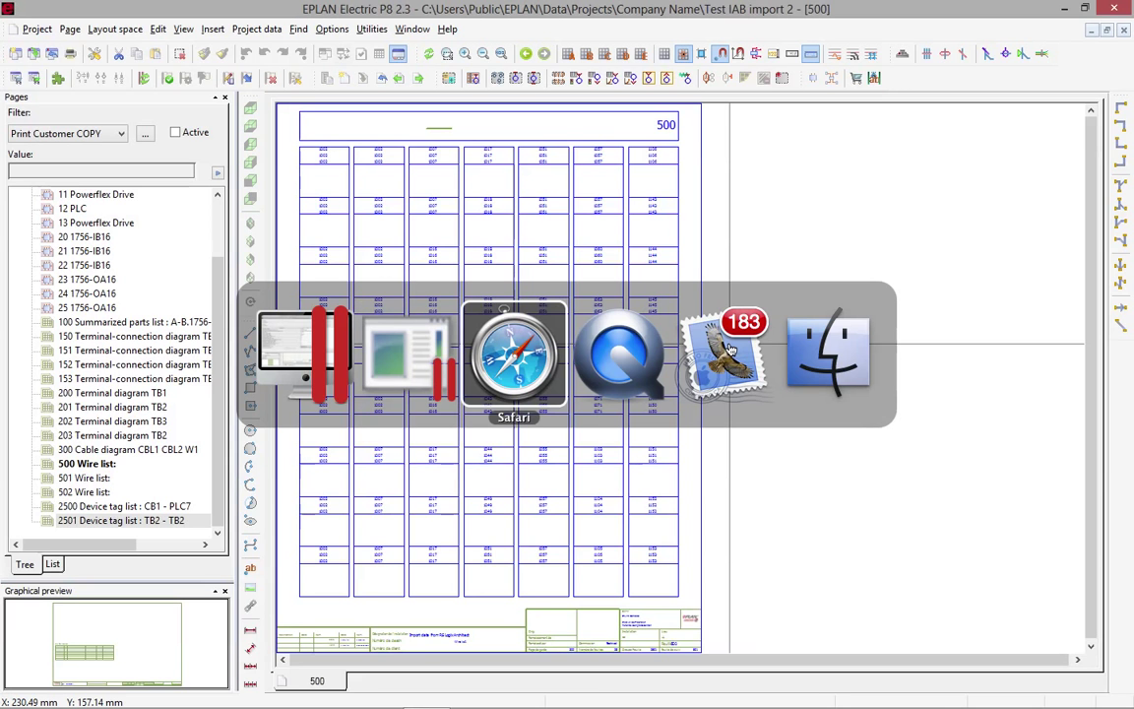